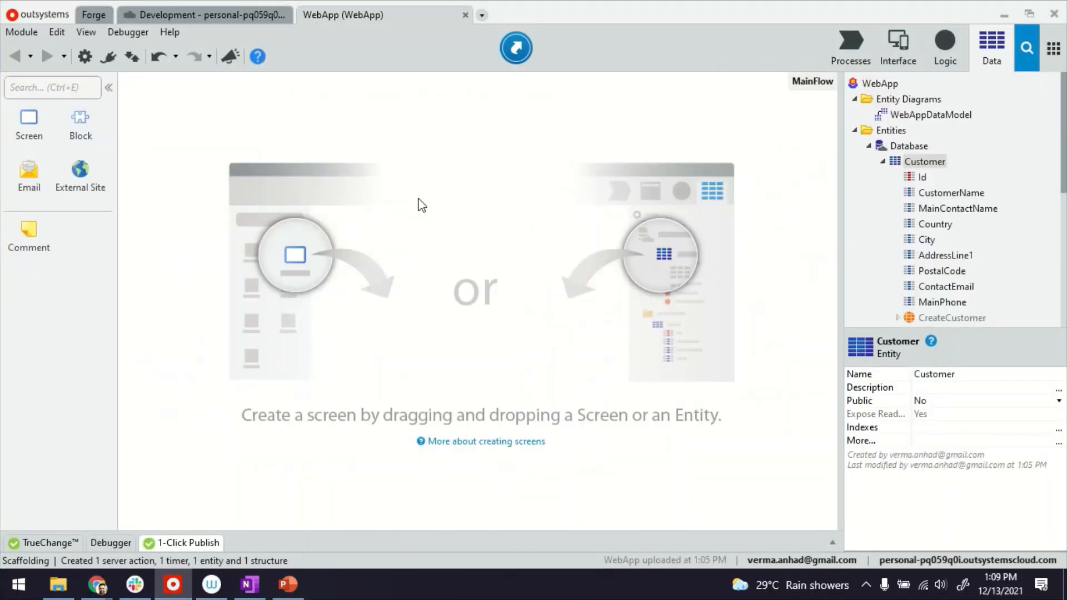
mouse_move(418, 173)
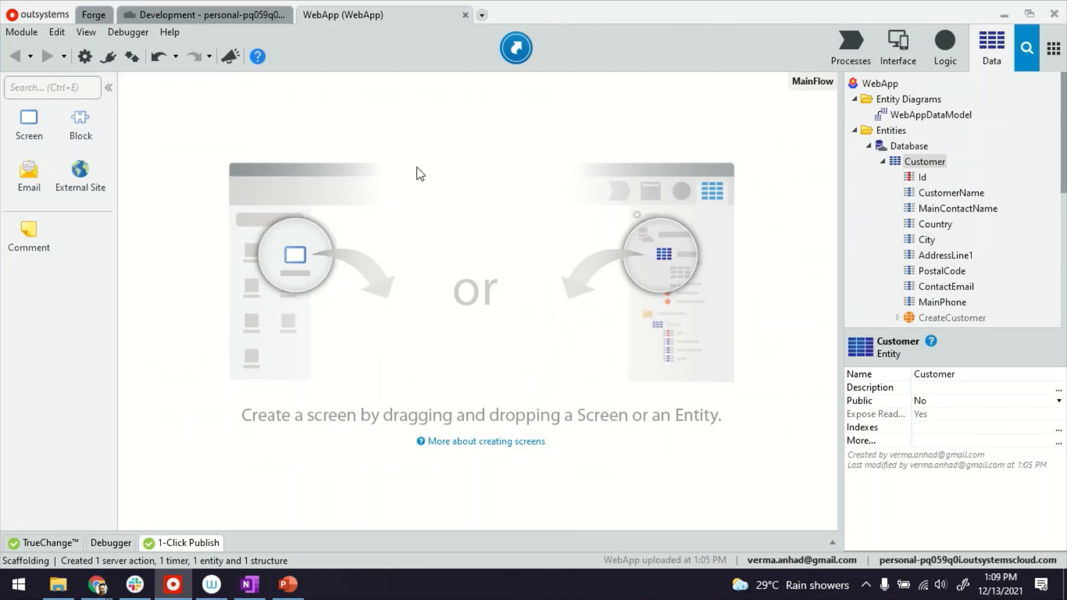
mouse_move(375, 154)
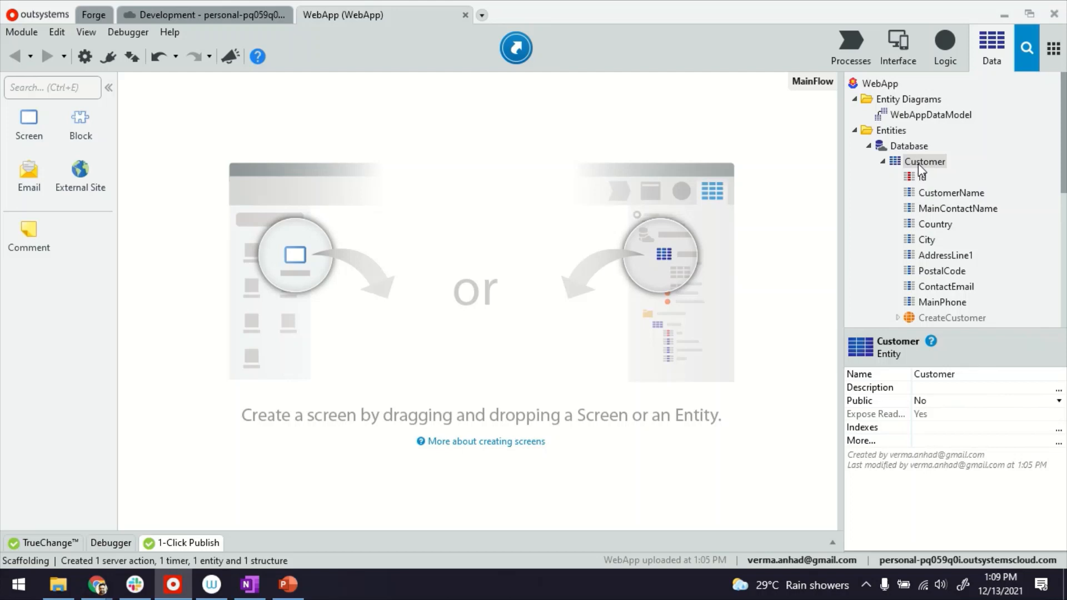
Browse the Interface tab, then return to the Data tab's entity list to find Customer.
click(898, 47)
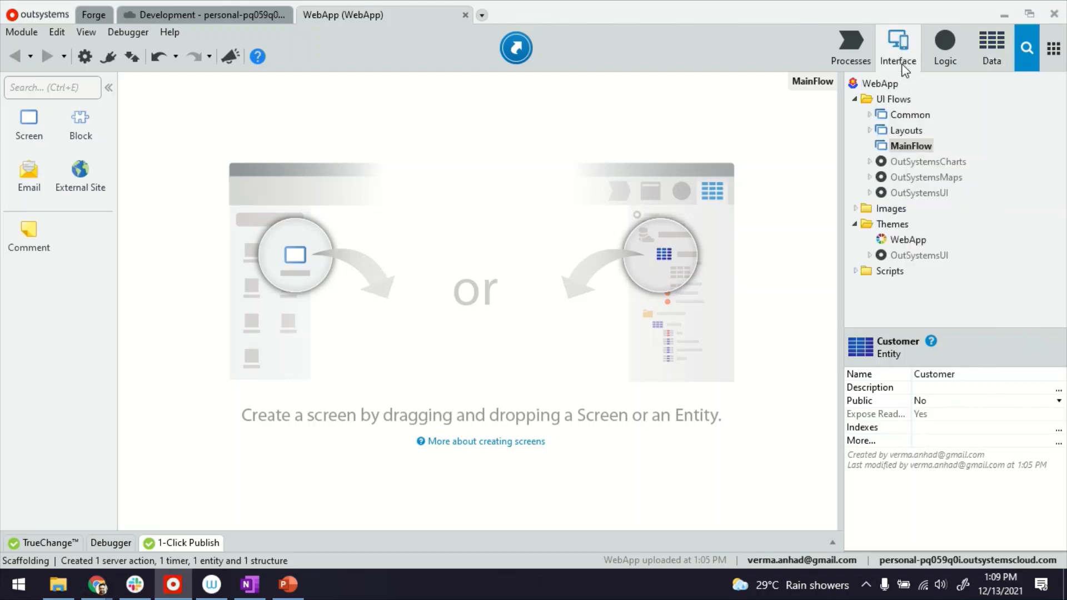
click(991, 46)
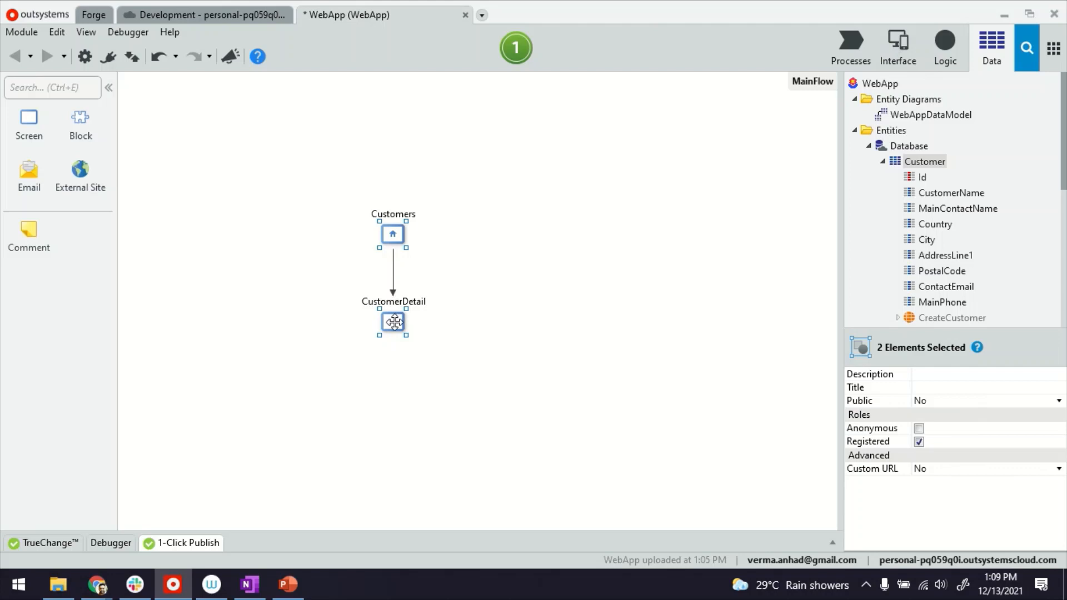
Open the CustomerDetail screen and scroll through its generated edit form.
double_click(393, 322)
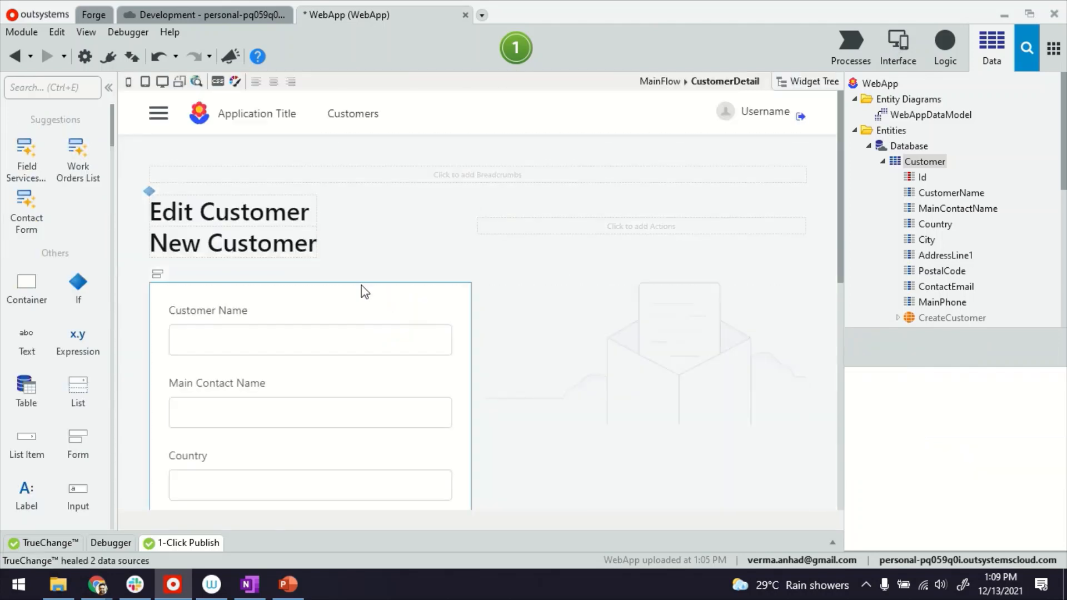
scroll(down, 3)
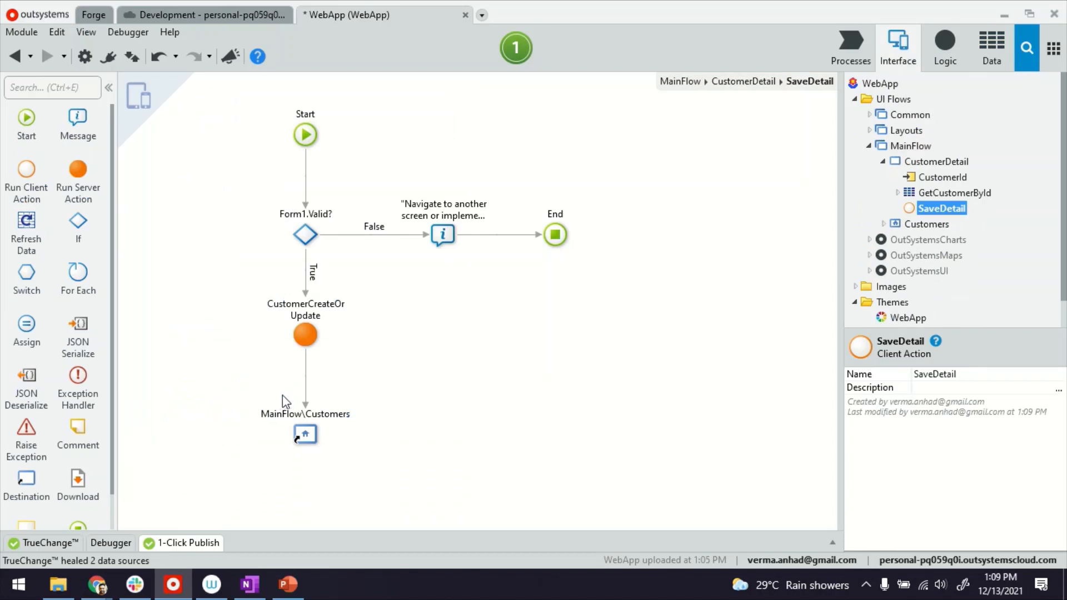
mouse_move(330, 400)
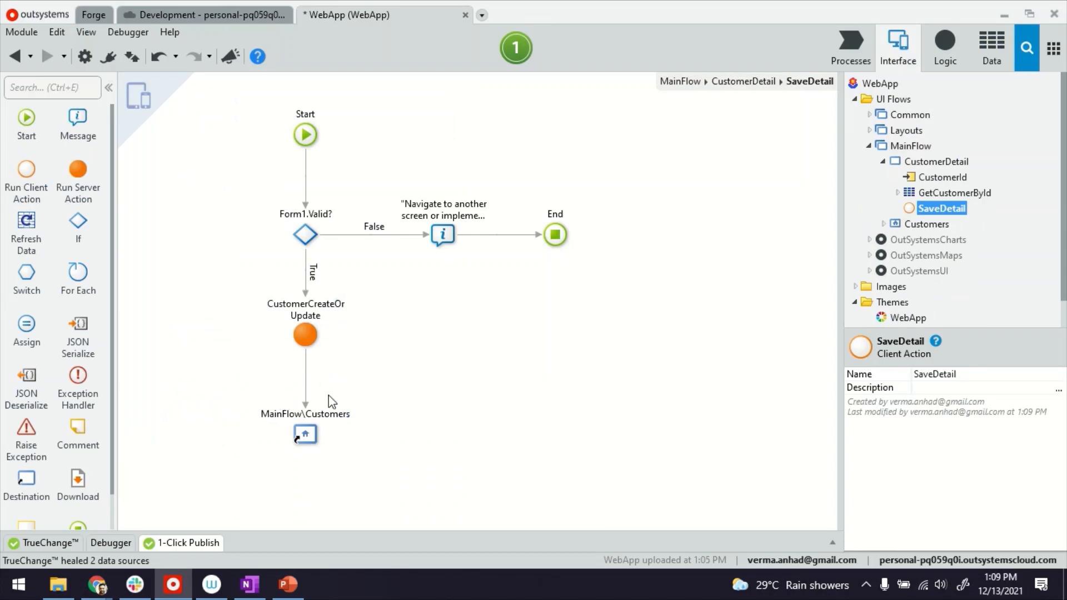
mouse_move(361, 359)
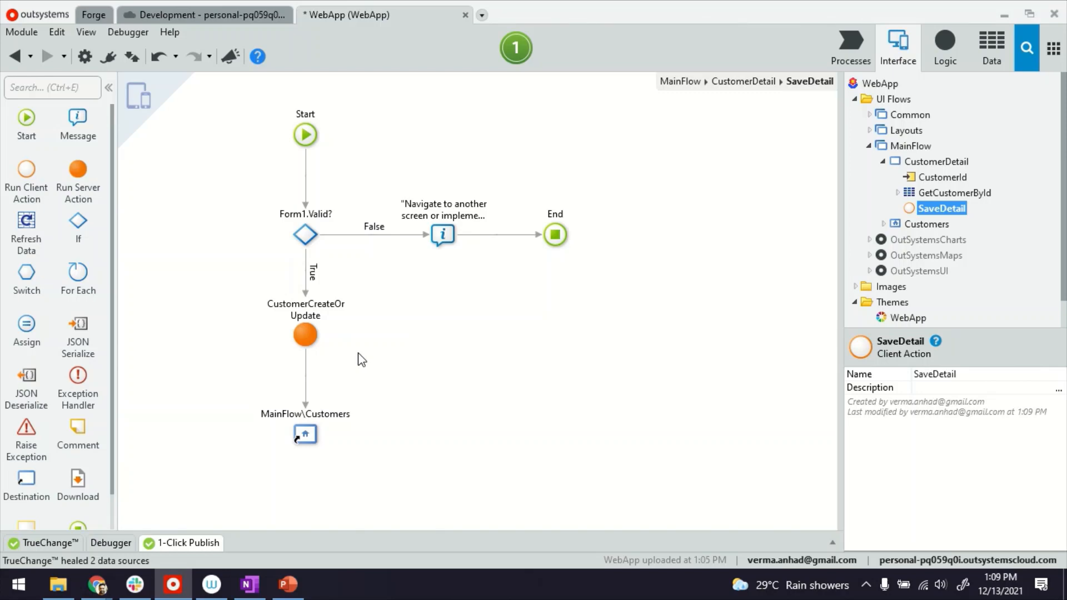
mouse_move(264, 312)
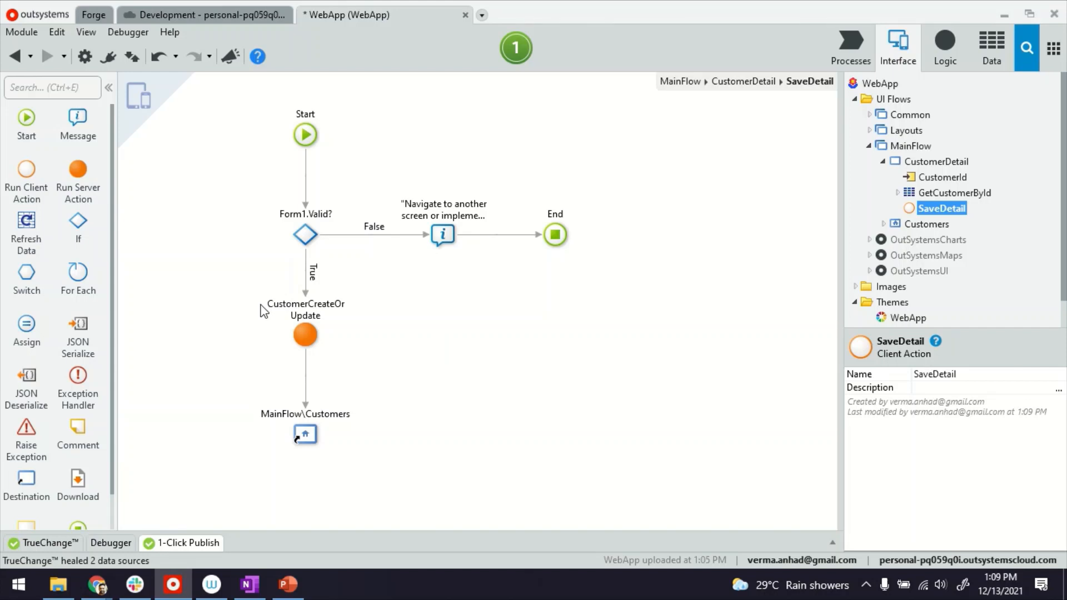
mouse_move(806, 192)
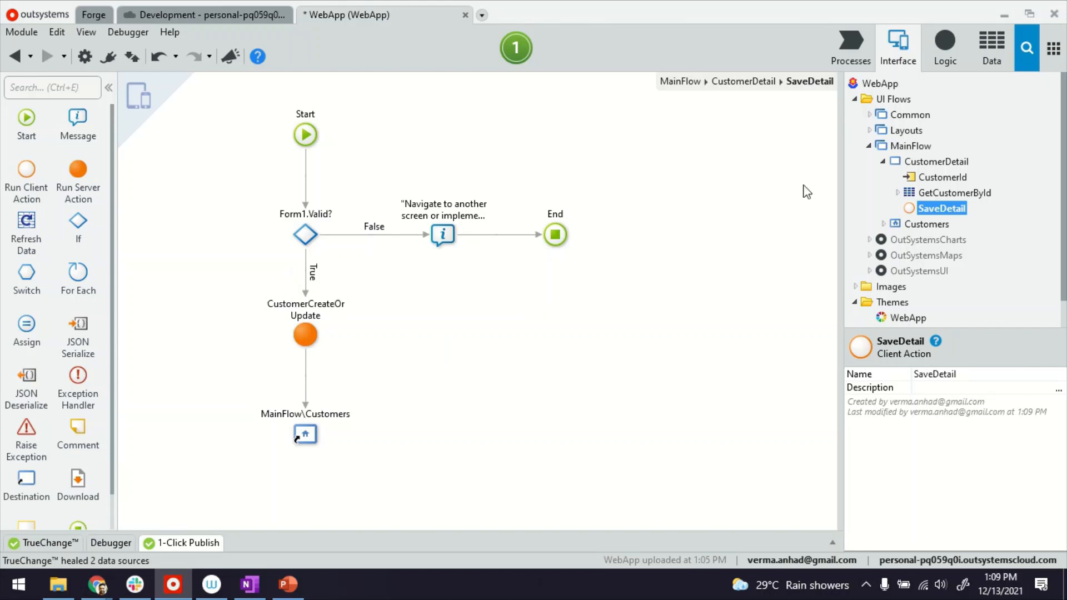
Return to CustomerDetail, search the toolbox for 'but', and scroll to the form buttons.
click(938, 161)
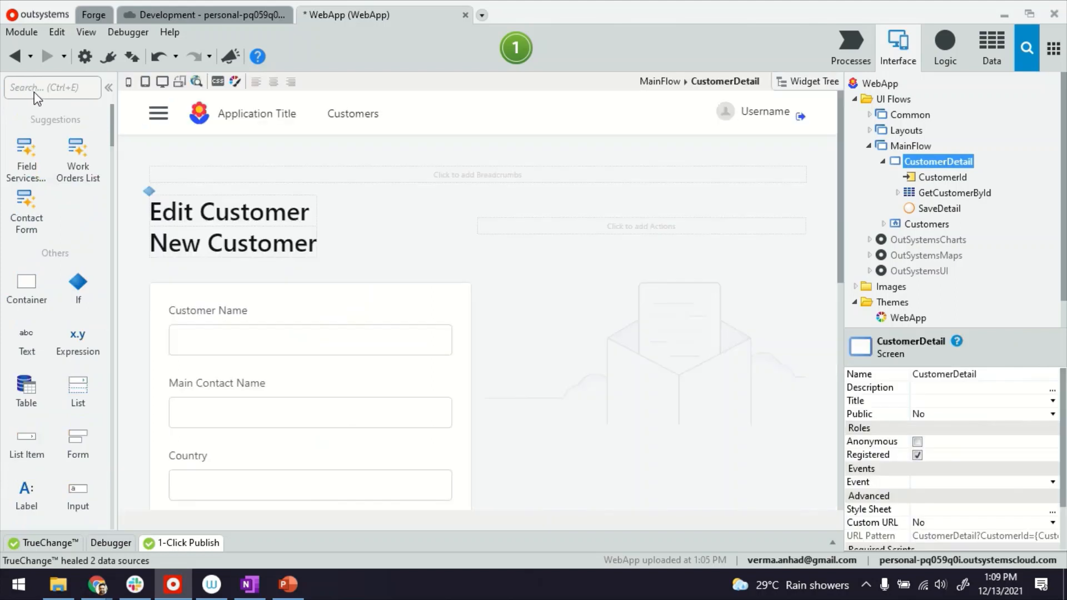
text(but)
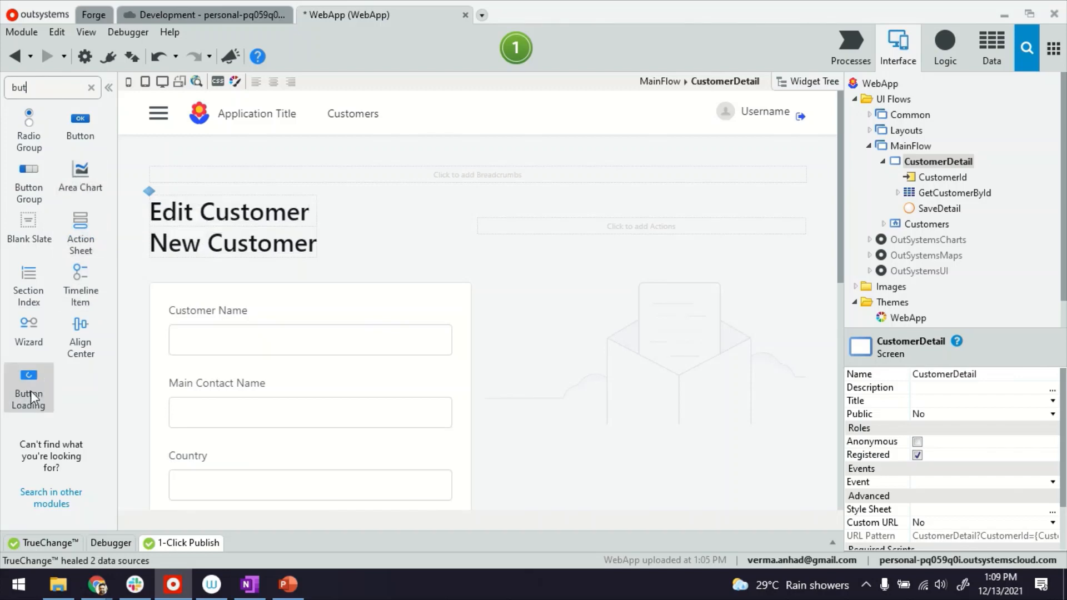
scroll(down, 3)
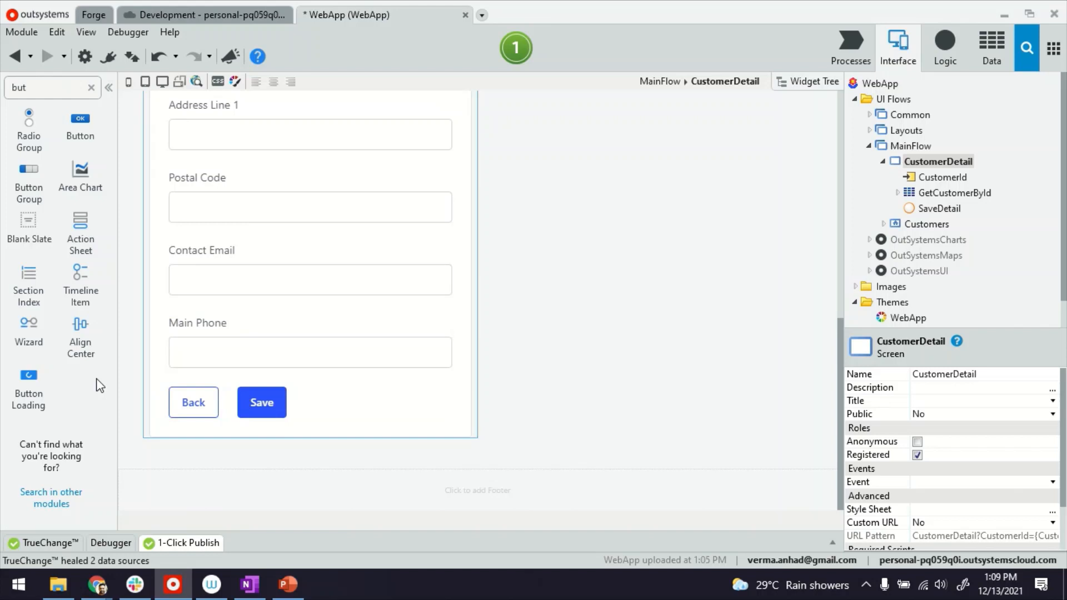
mouse_move(28, 382)
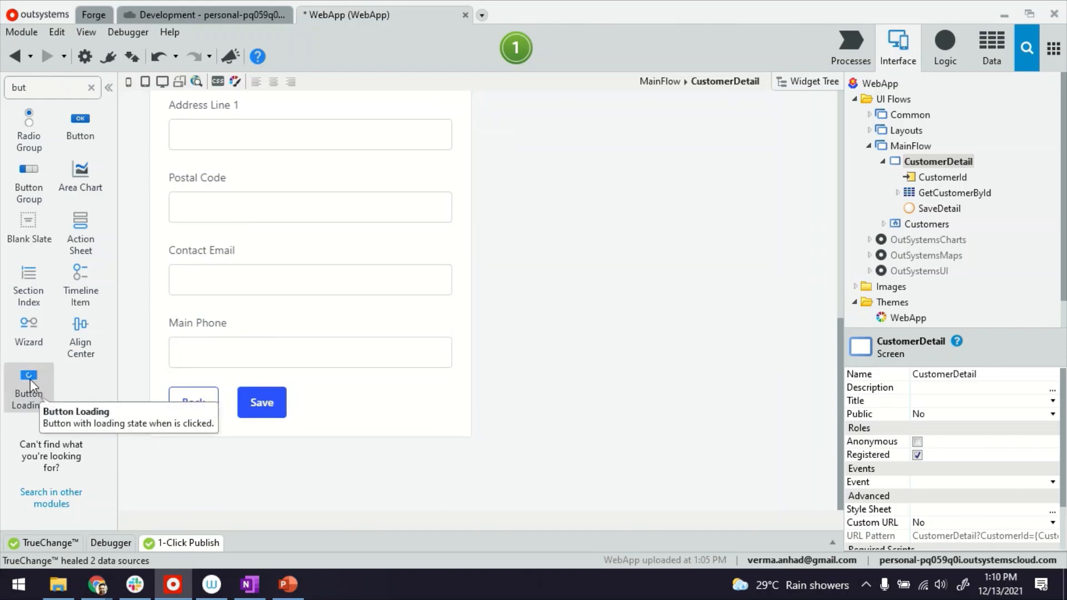
mouse_move(22, 387)
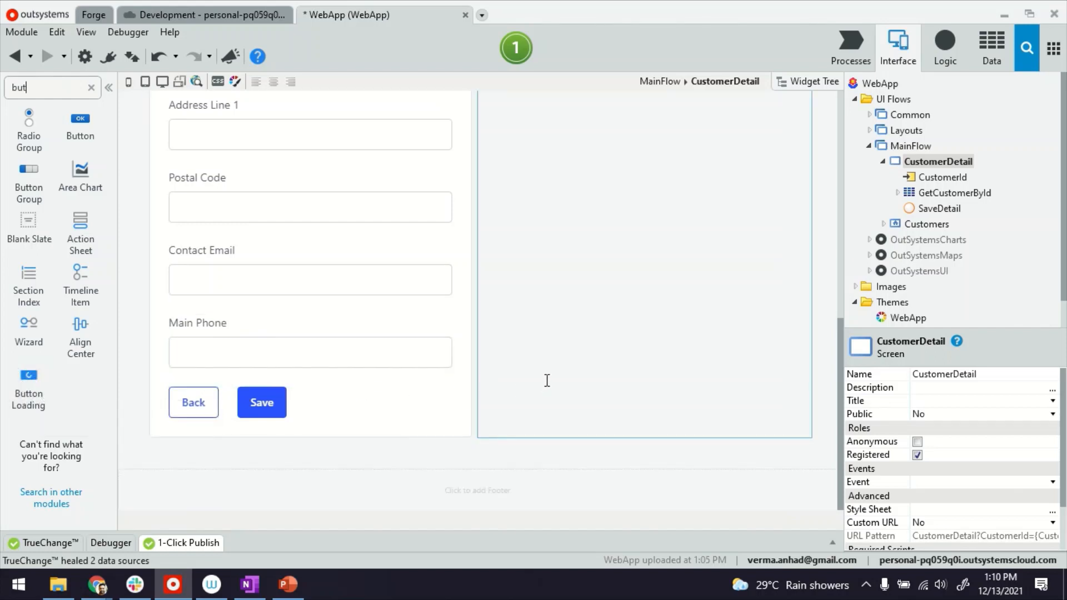
click(310, 351)
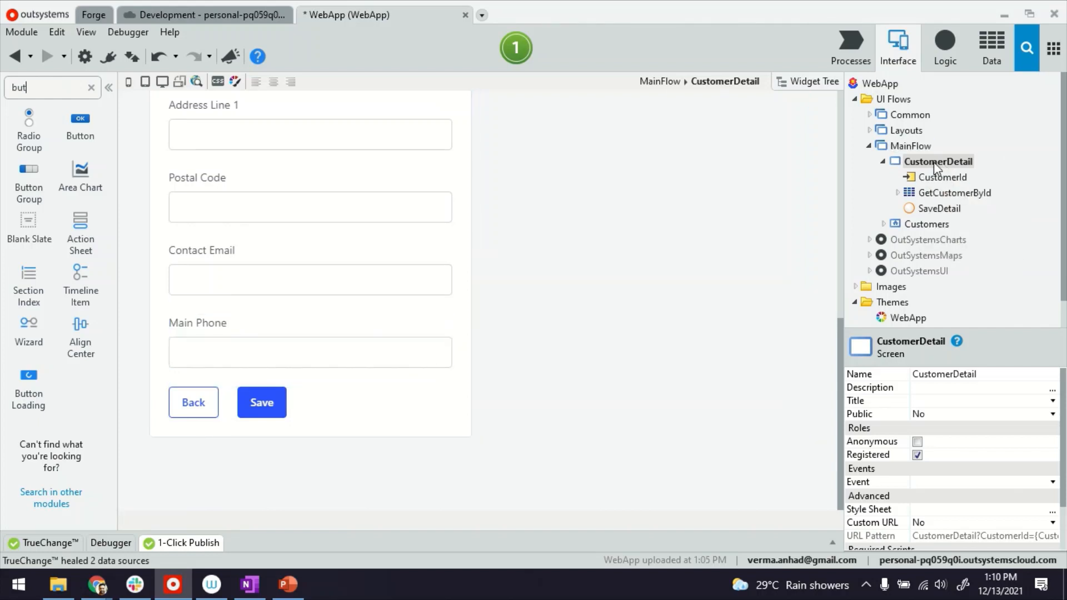
Add local variable isLoading to CustomerDetail as Boolean, defaulting to False.
right_click(939, 161)
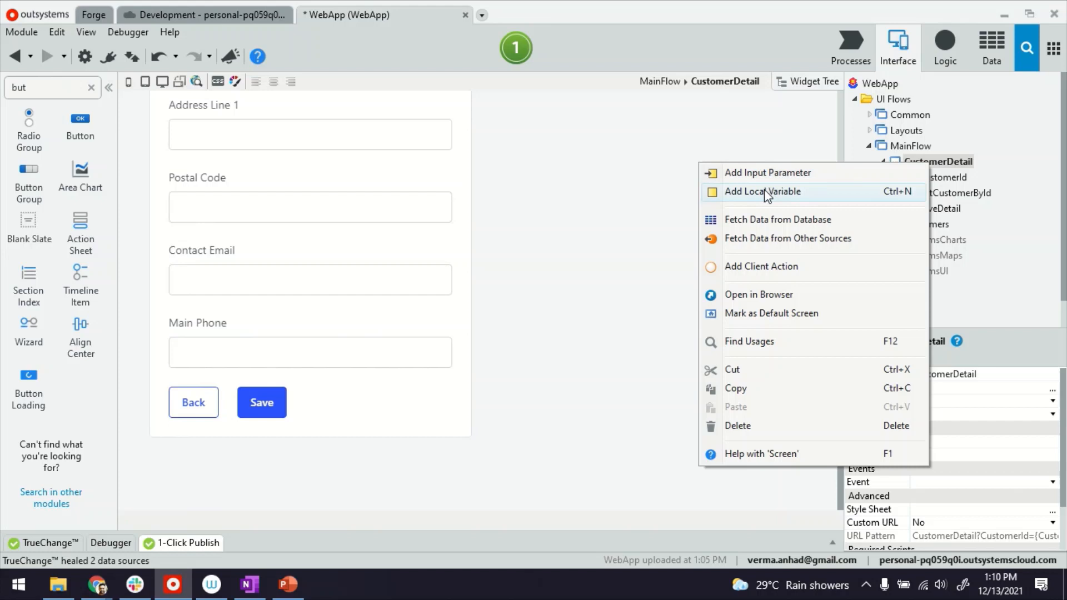
click(762, 192)
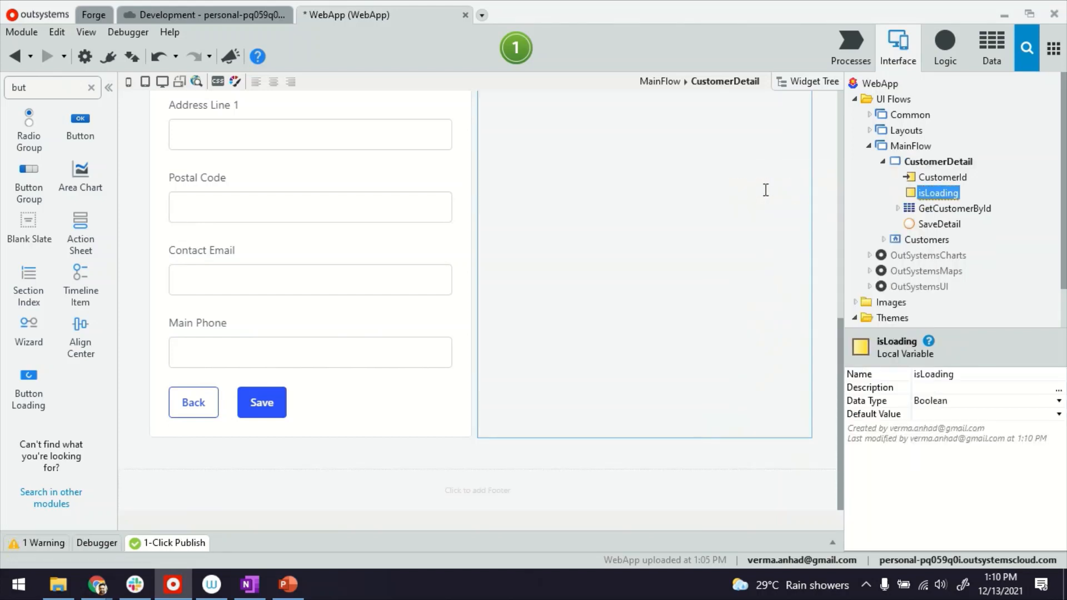
click(891, 302)
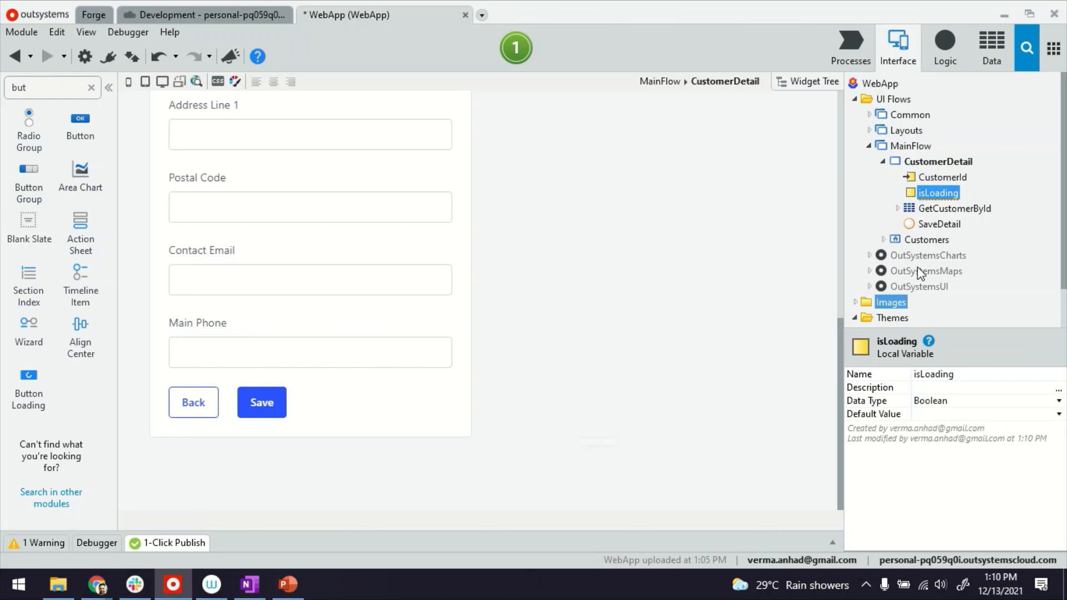
mouse_move(29, 388)
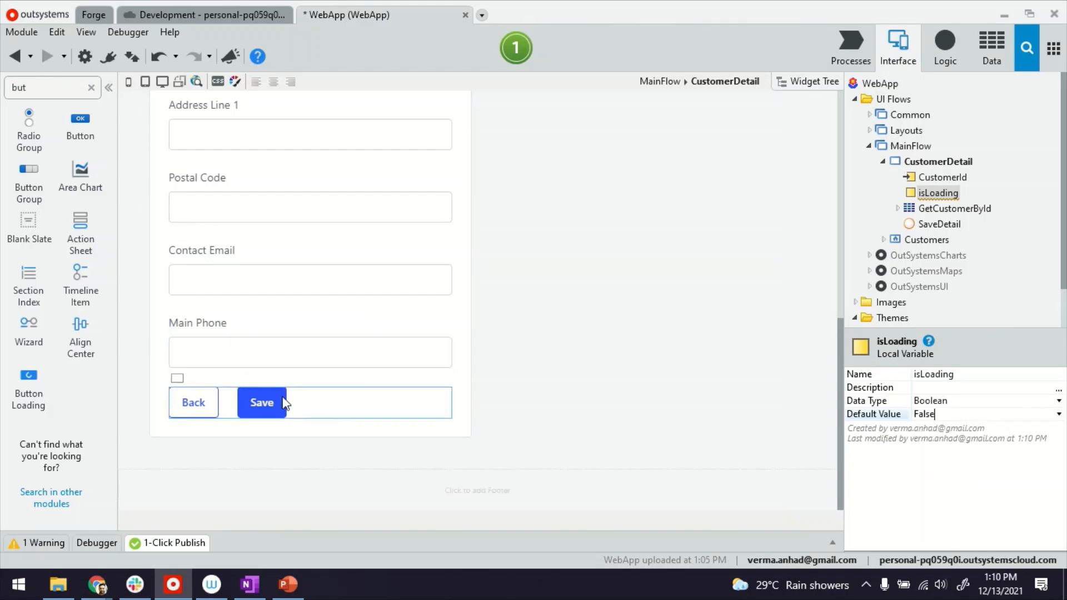
click(942, 224)
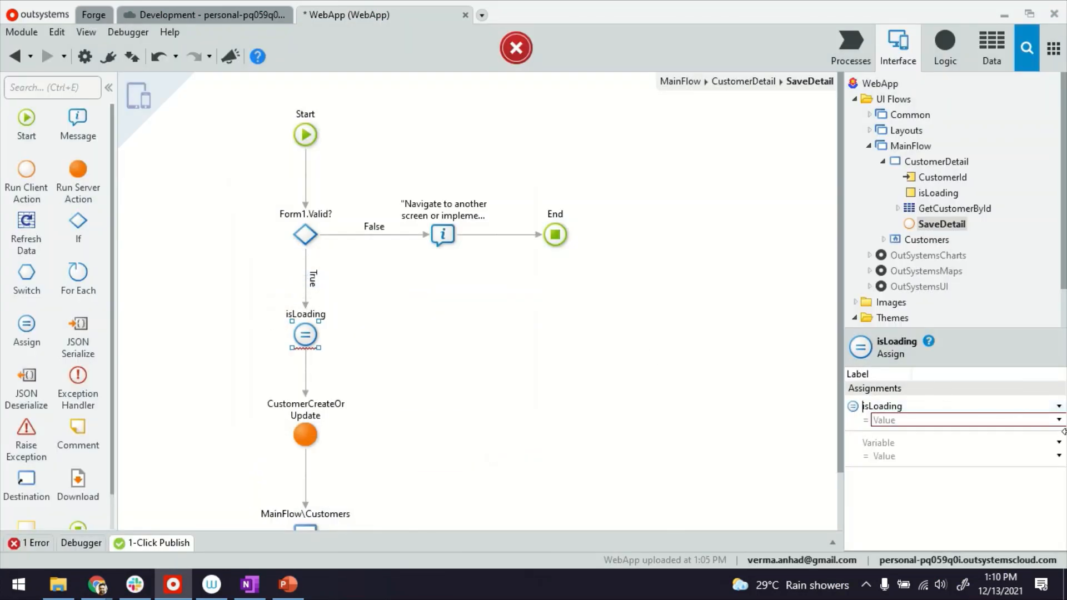
In SaveDetail, assign isLoading True before CustomerCreateOrUpdate and False afterwards.
text(True)
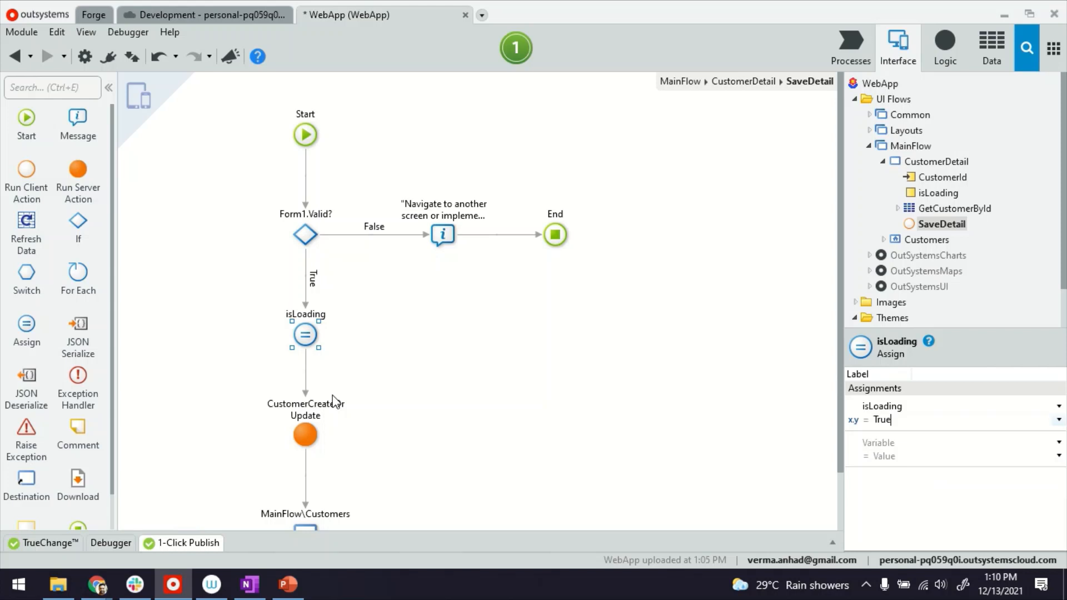
scroll(down, 3)
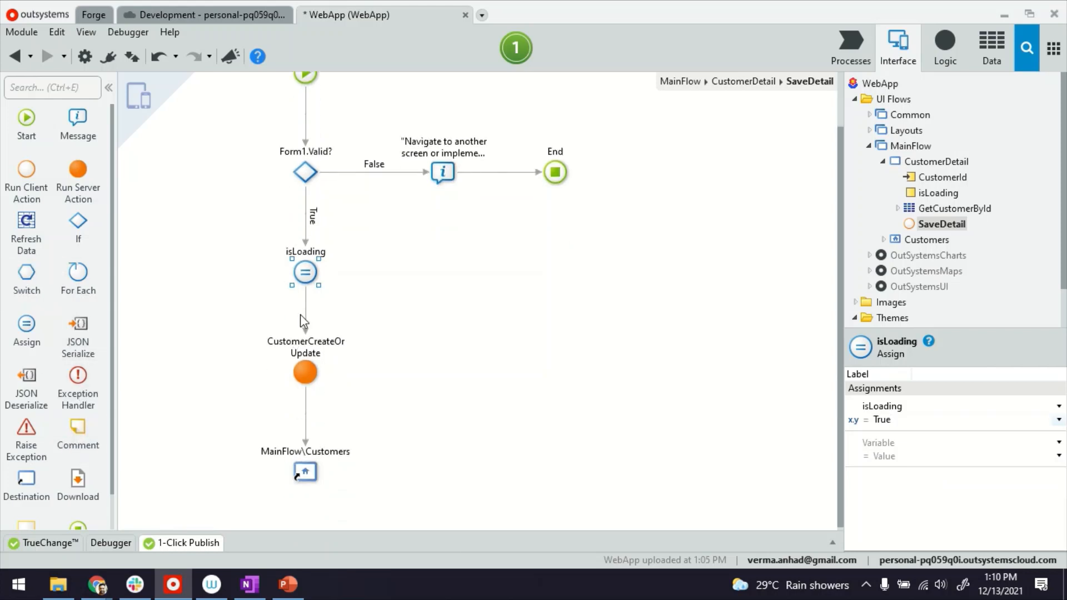
mouse_move(244, 361)
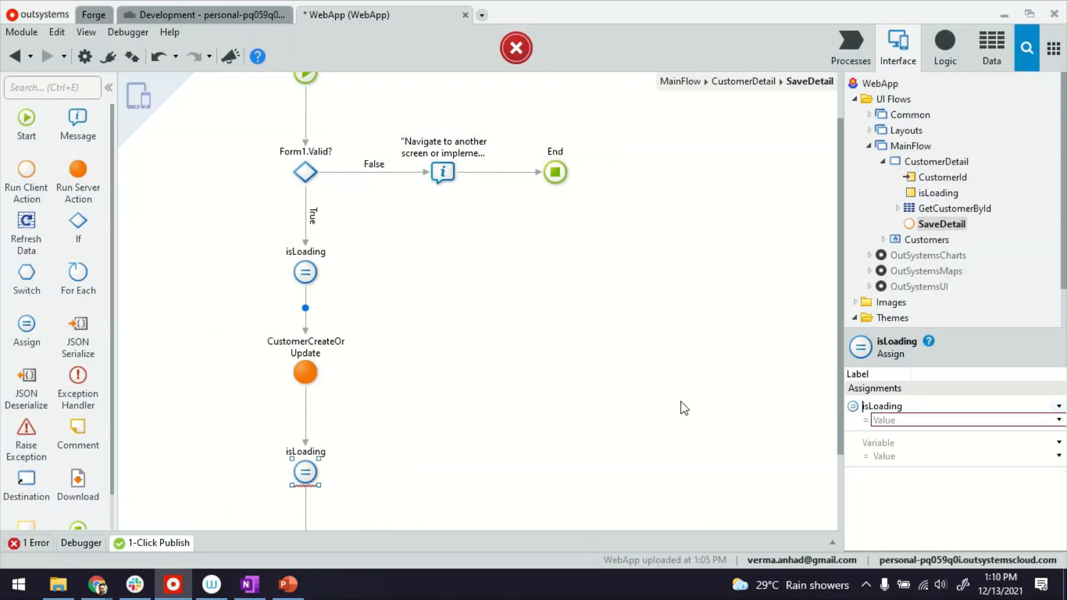
click(1057, 420)
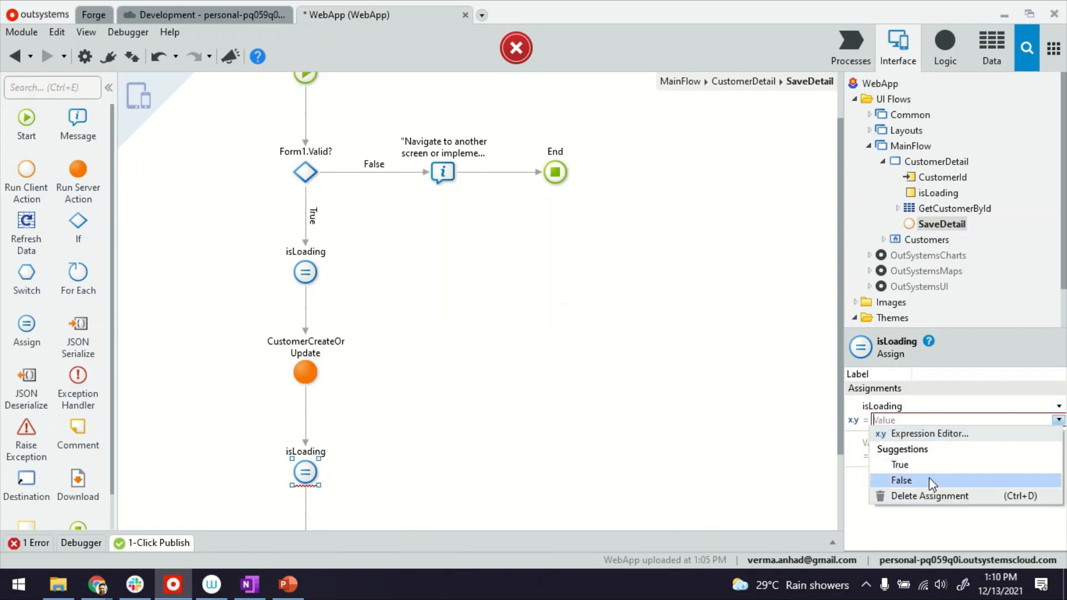
click(901, 480)
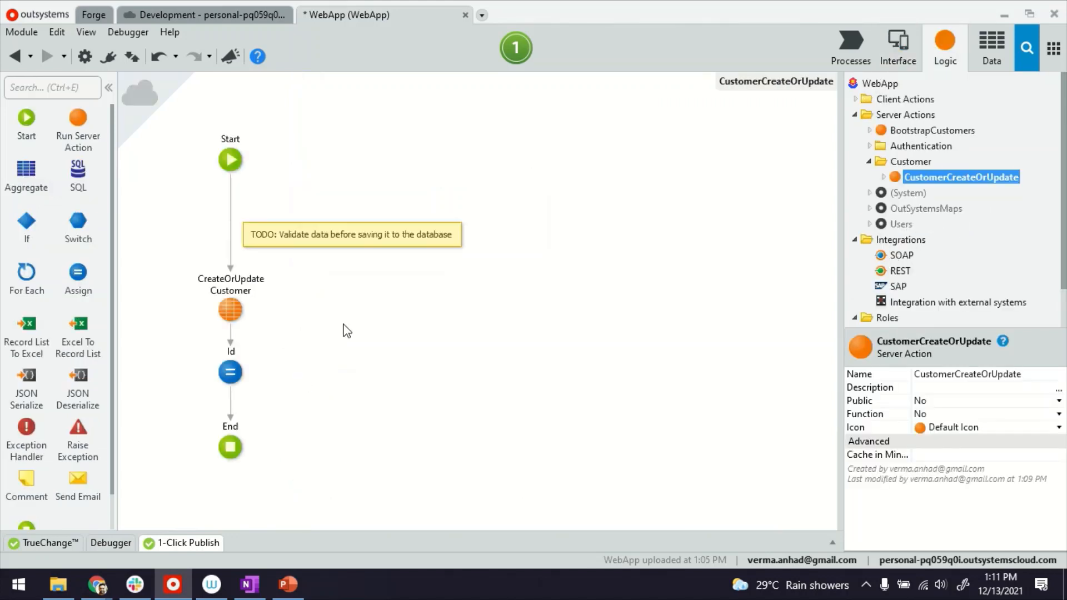
mouse_move(230, 223)
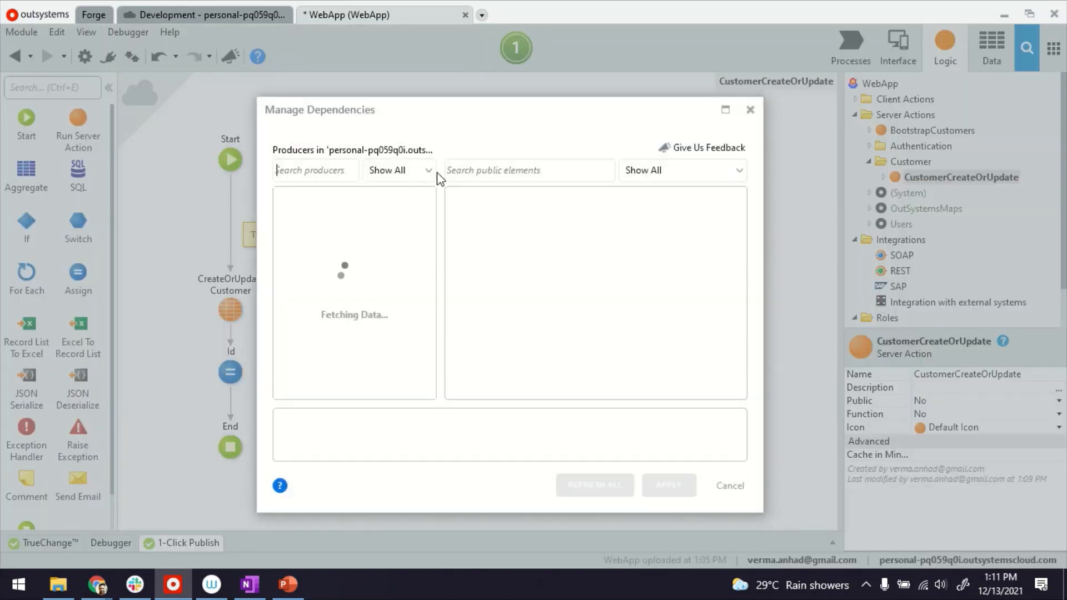
Add the Sleep dependency and call Sleep with SleepInMs 3000 before End.
text(slee)
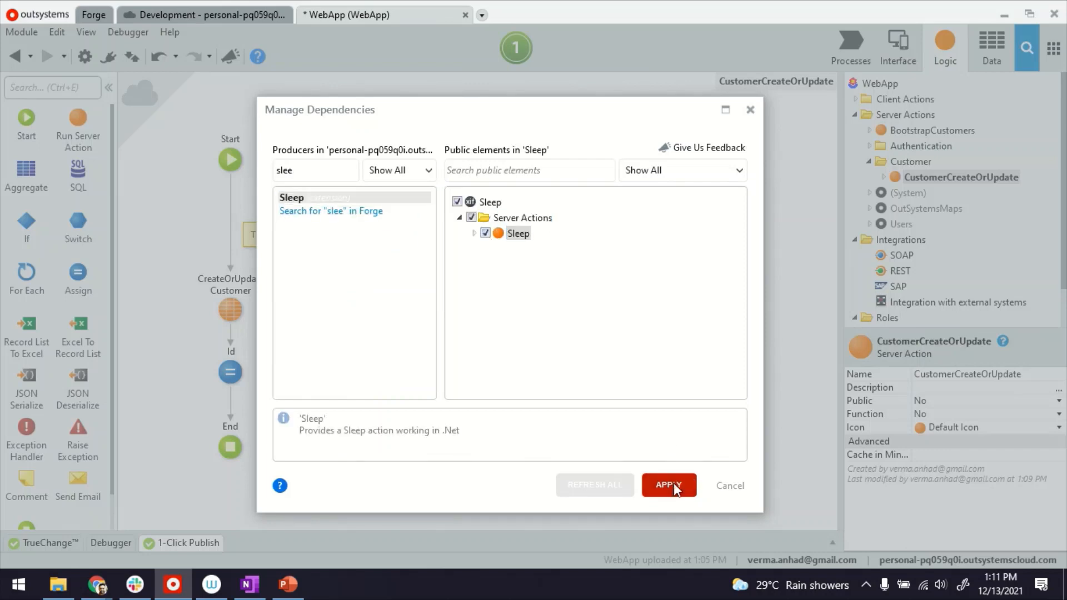
click(668, 485)
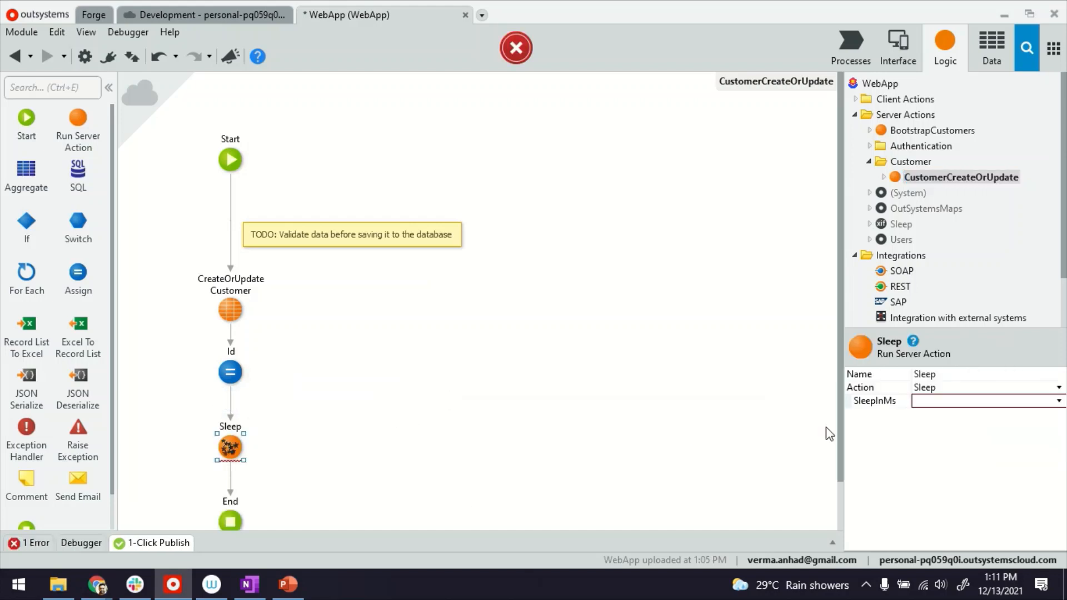
text(3000)
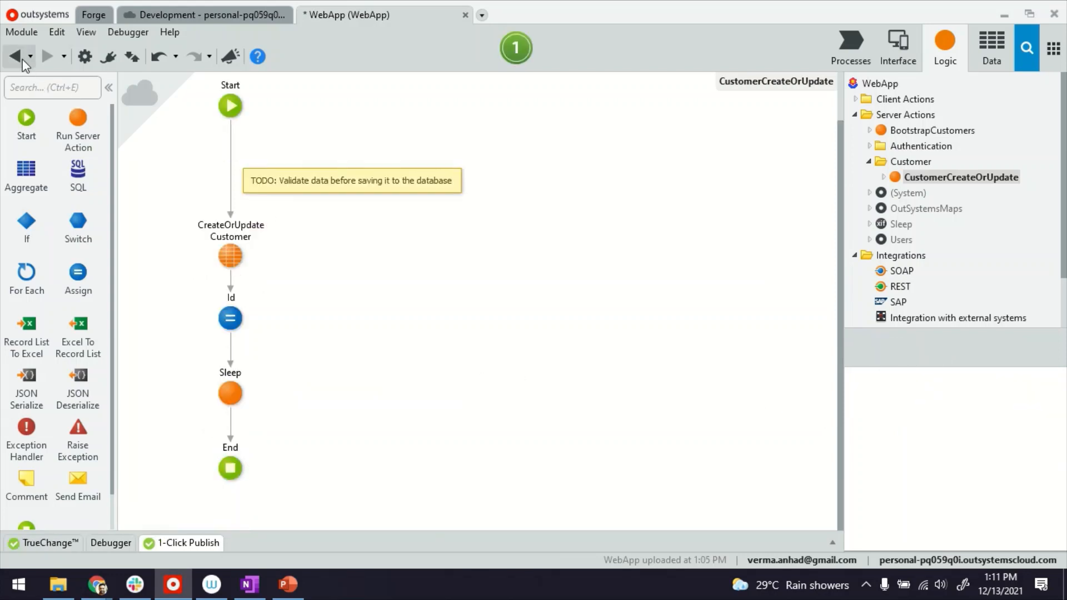
Return to the CustomerDetail screen and search the toolbox for 'but' widgets.
click(898, 44)
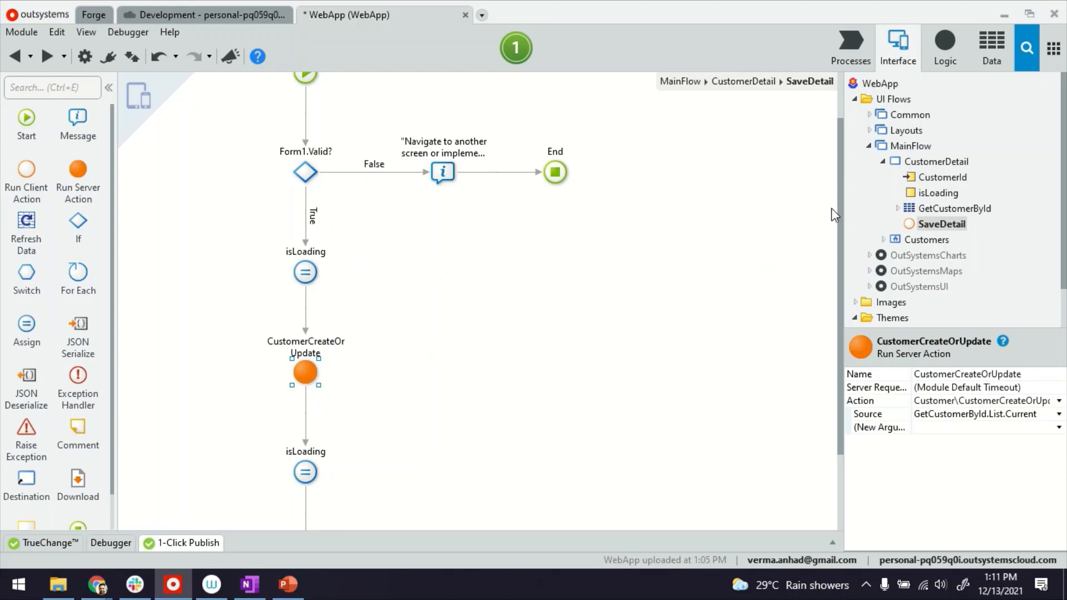
click(938, 161)
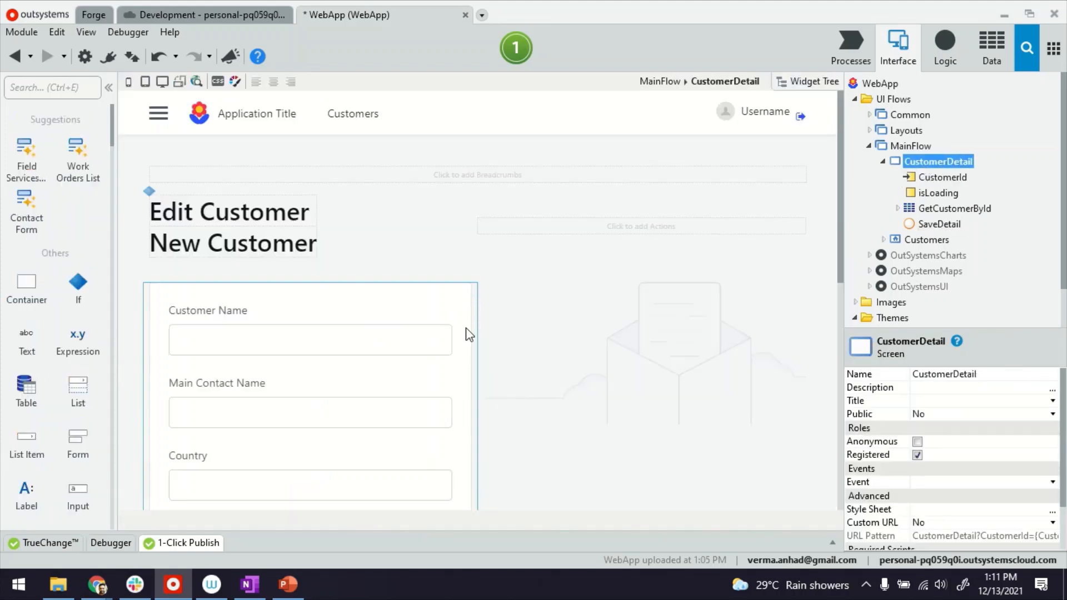
scroll(down, 3)
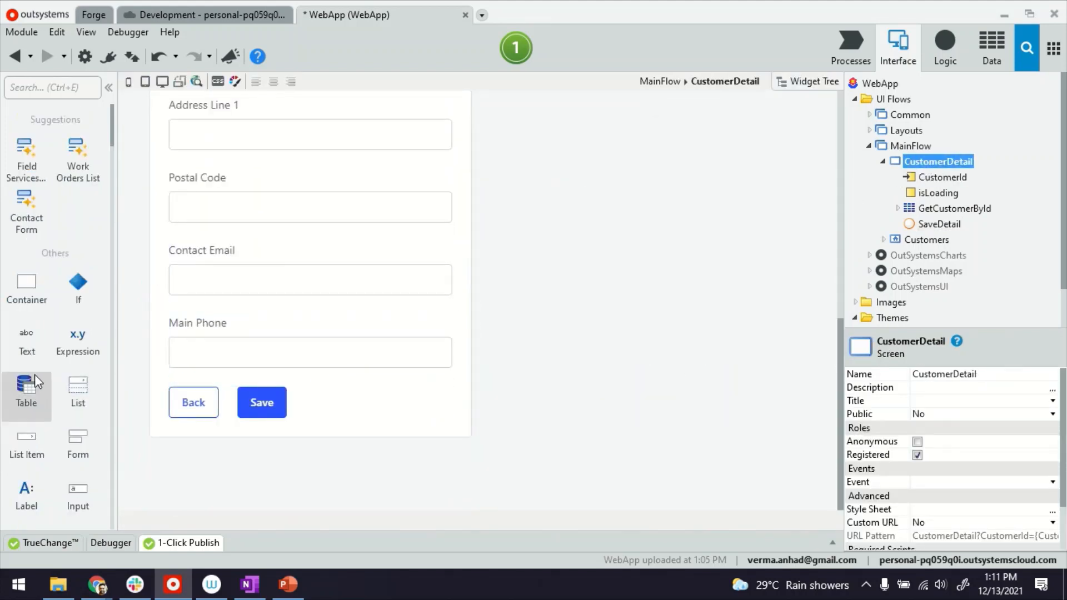
text(but)
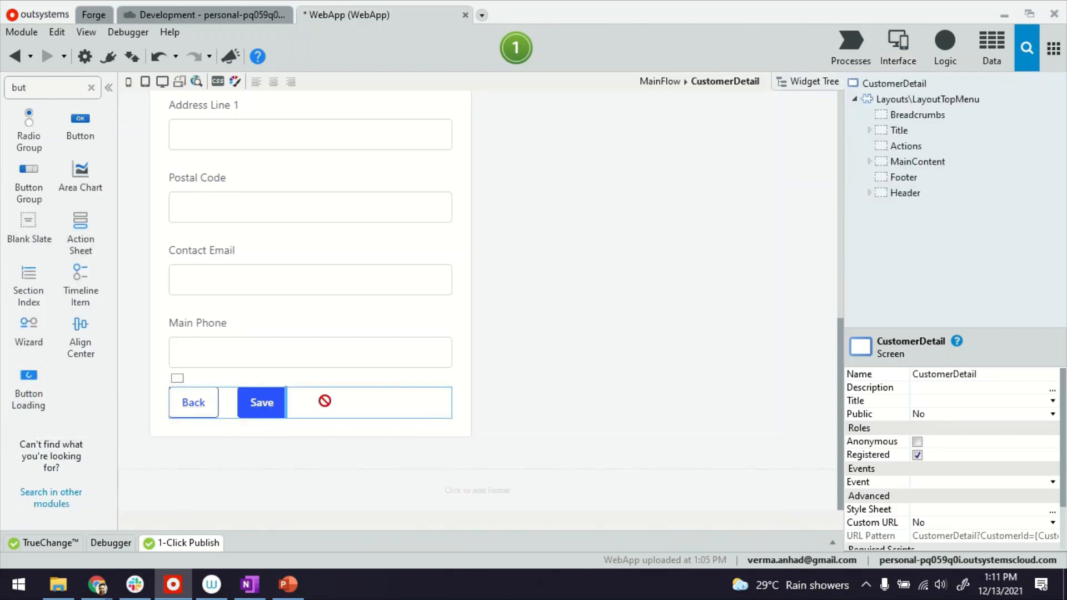
Add a Button Loading labelled Save running SaveDetail, then delete the original Save button.
click(324, 402)
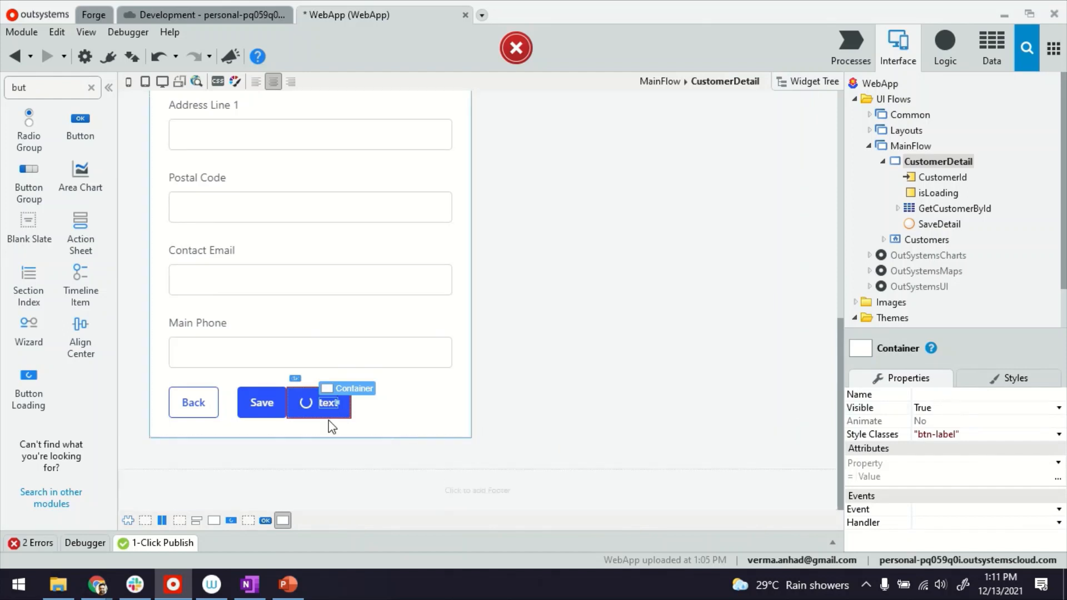
click(328, 403)
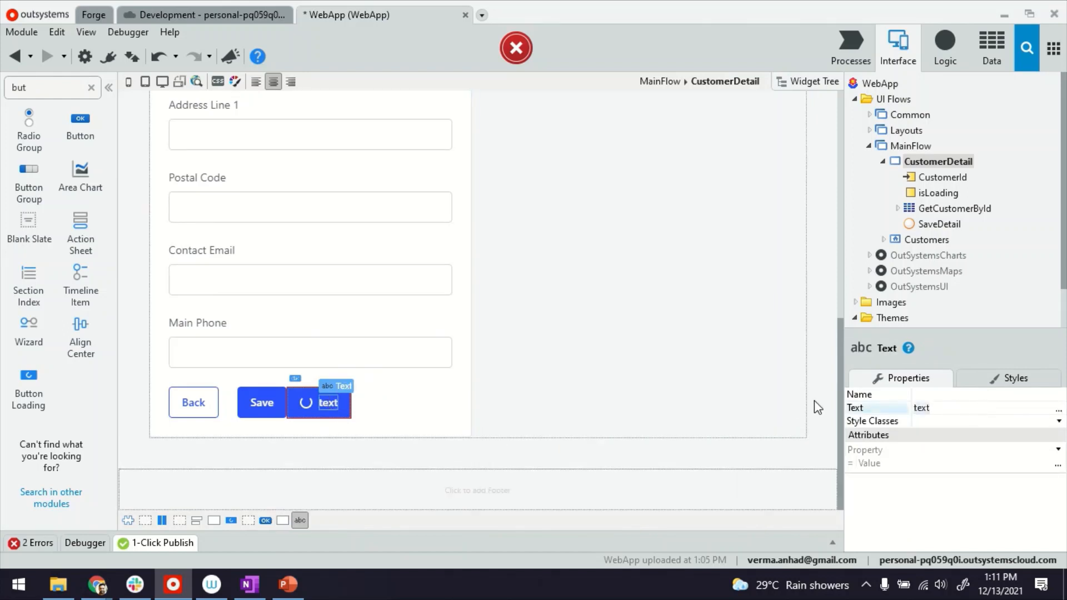
text(Save)
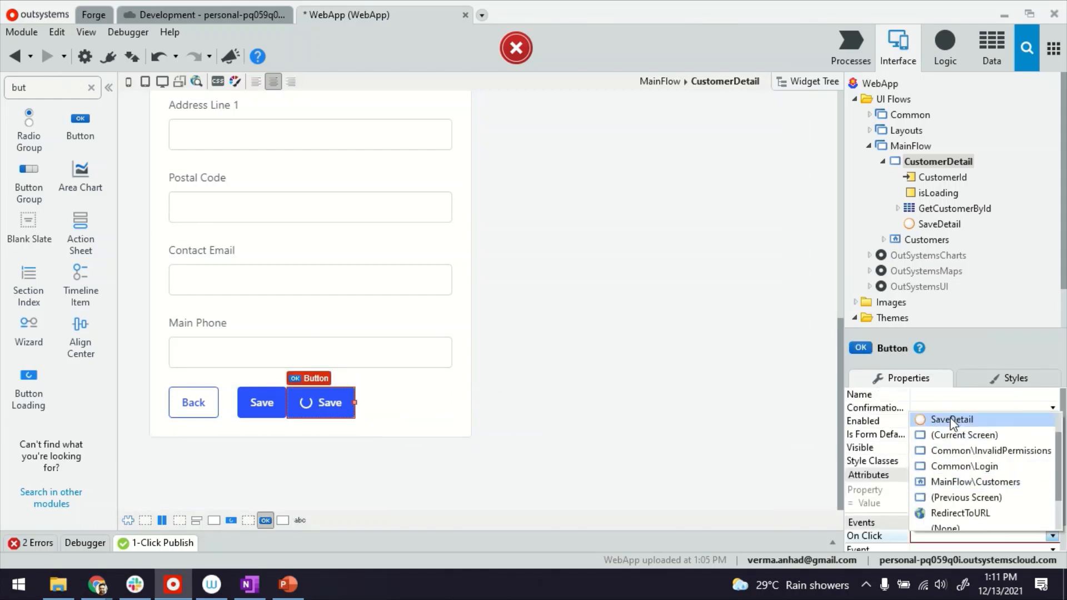
click(950, 419)
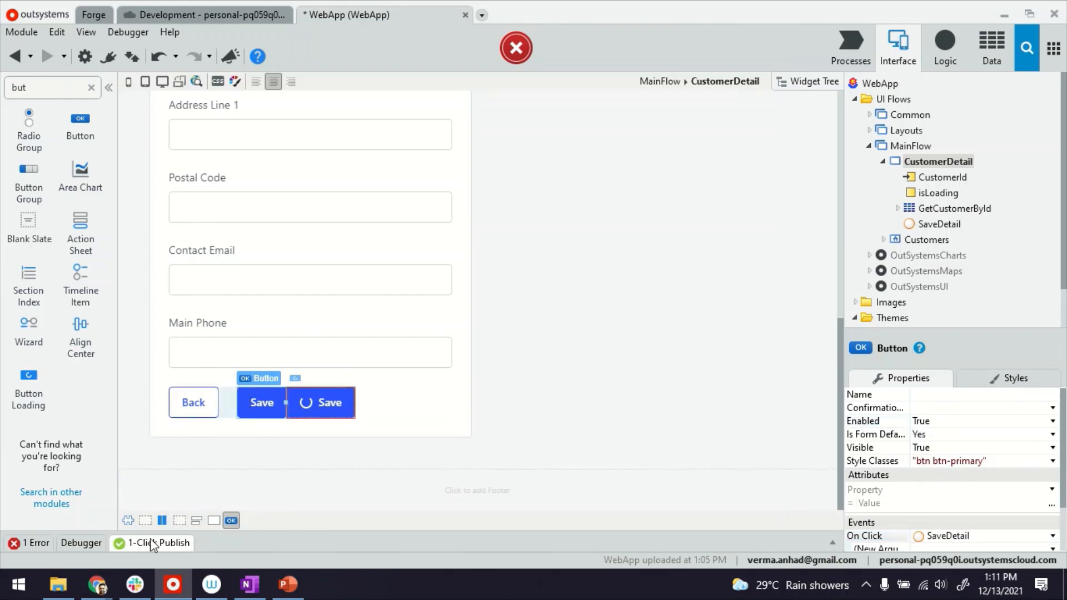
click(230, 520)
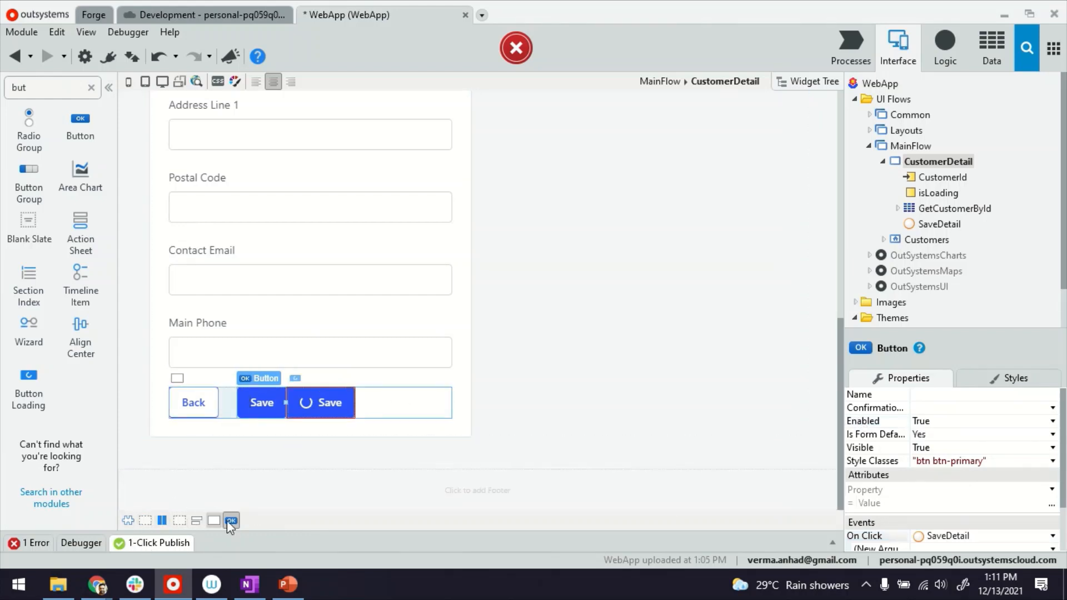
right_click(320, 403)
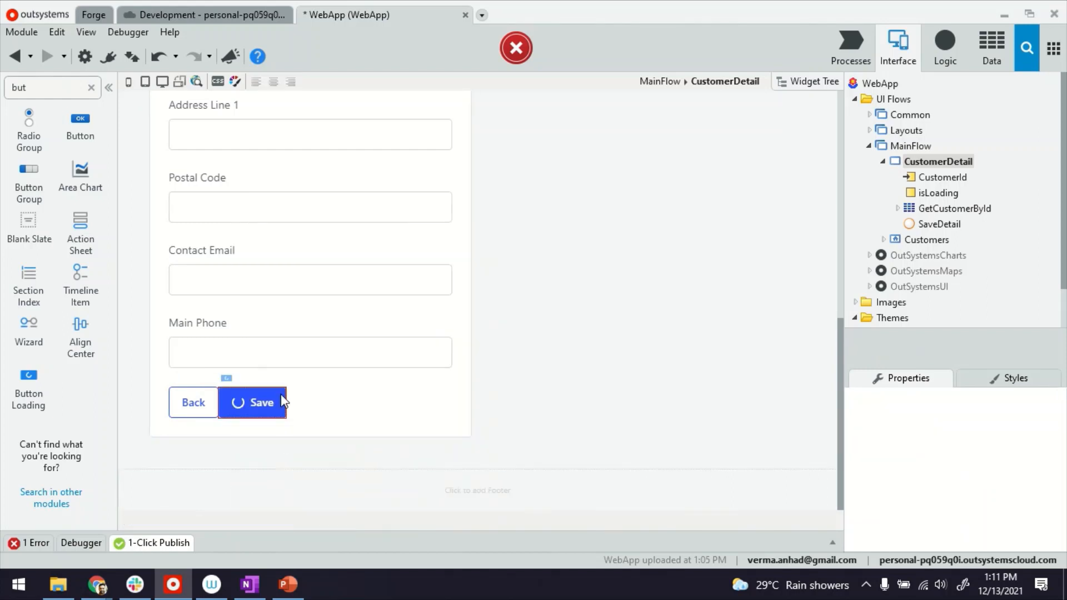
Select the ButtonLoading block and bind its IsLoading parameter to isLoading.
click(260, 403)
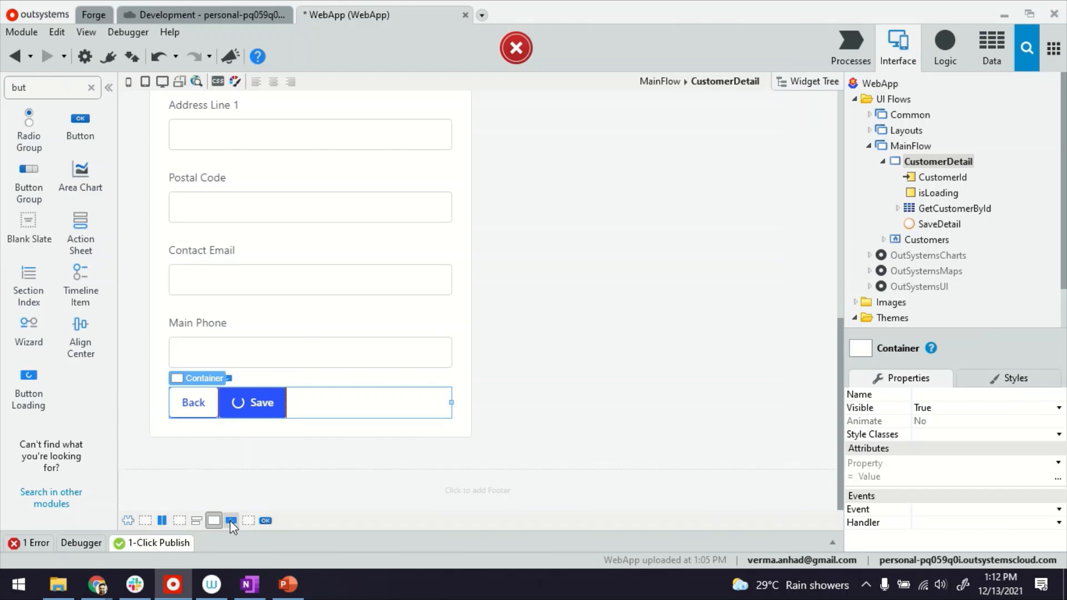
click(262, 391)
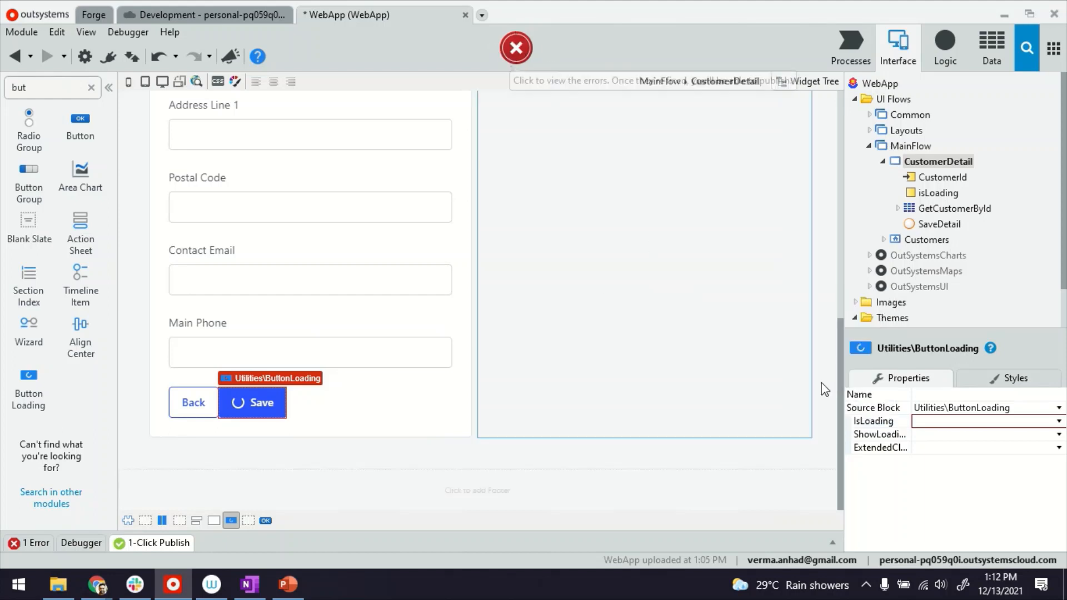
click(1057, 421)
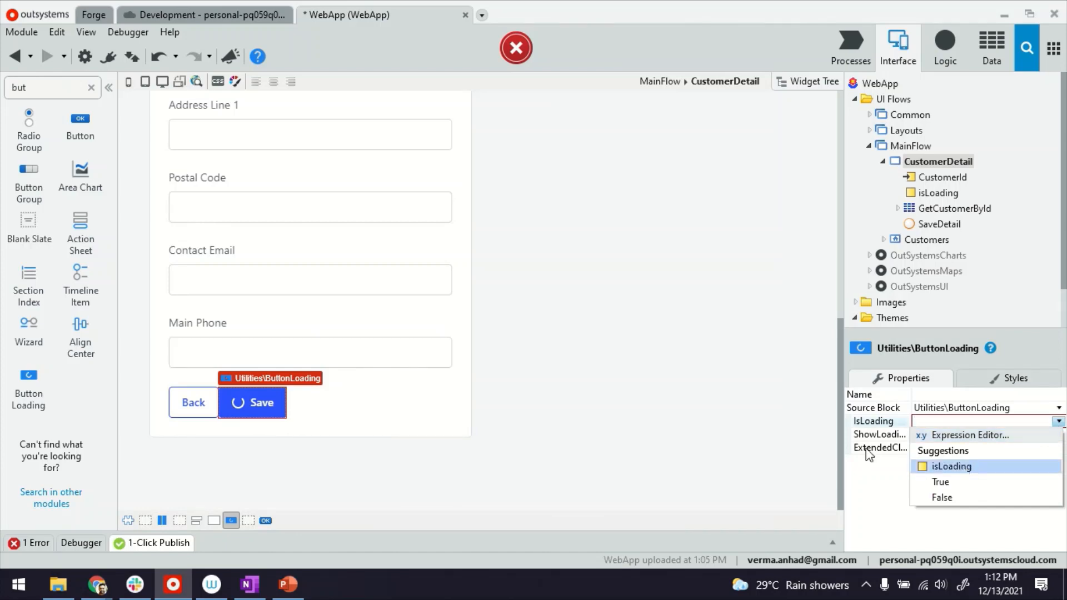
mouse_move(952, 466)
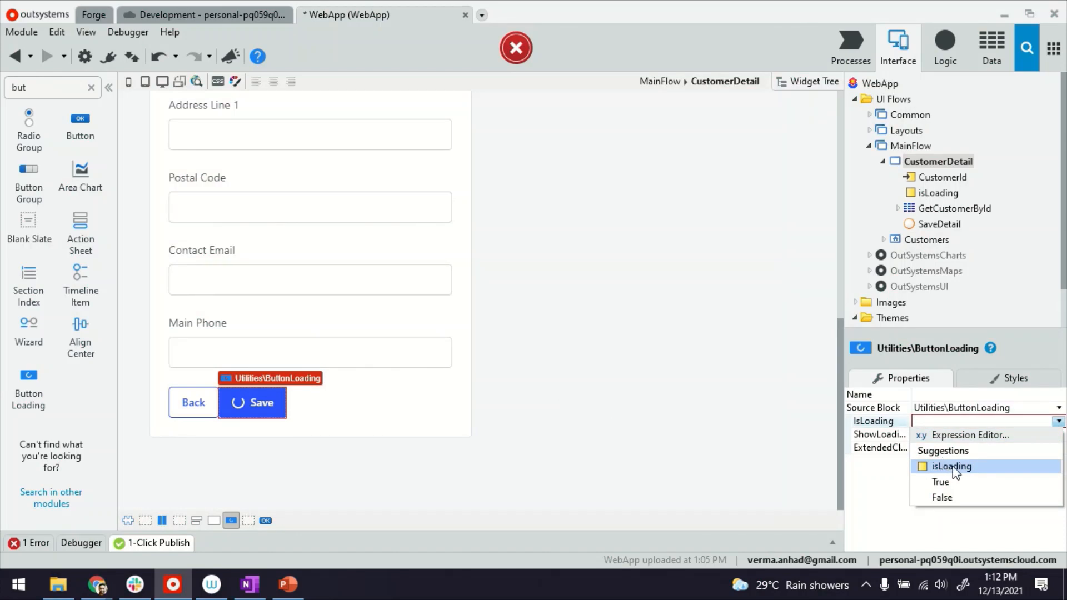
click(949, 466)
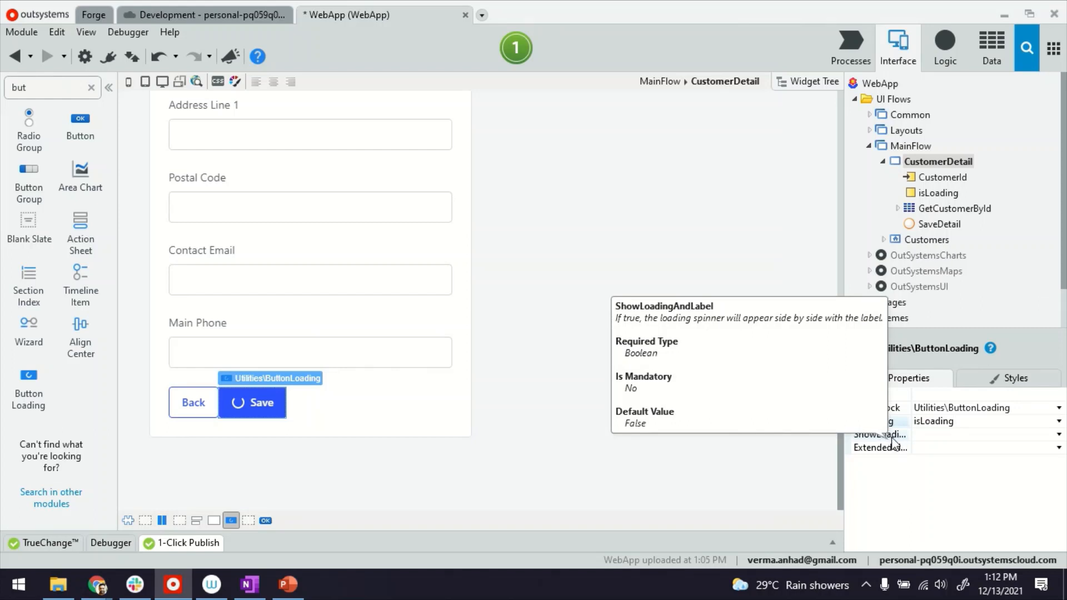
click(967, 422)
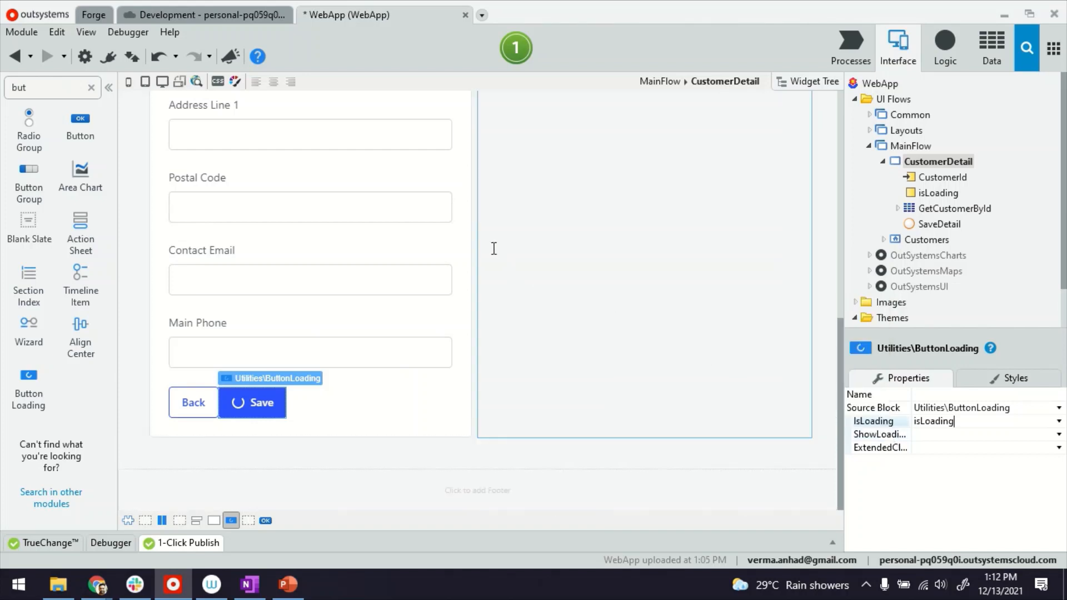
scroll(up, 3)
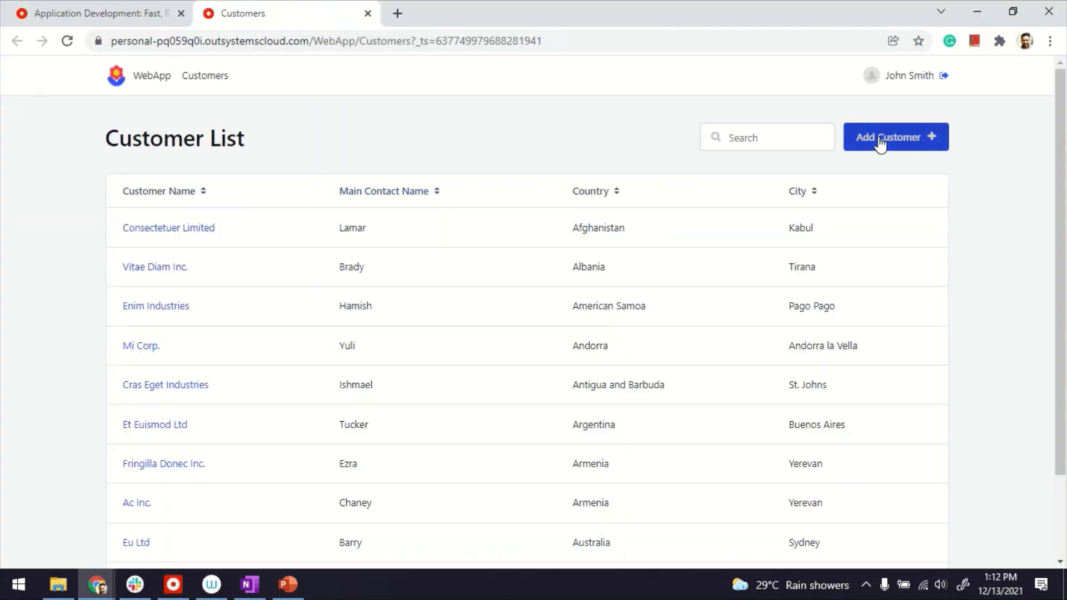
Fill in a new Kuching customer and save it, watching the Save button spinner.
click(895, 137)
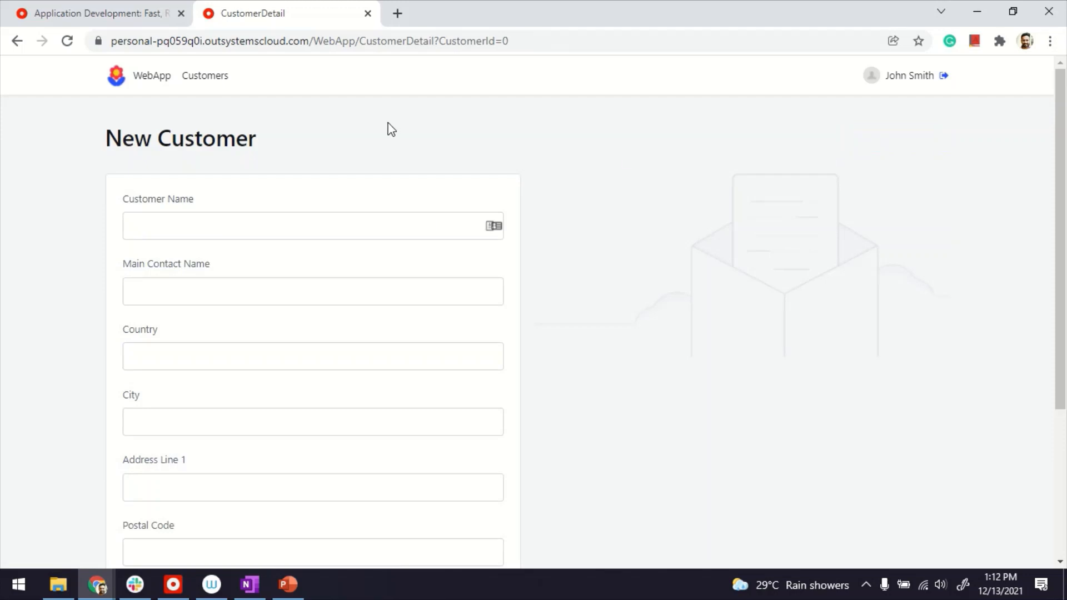
text(nan)
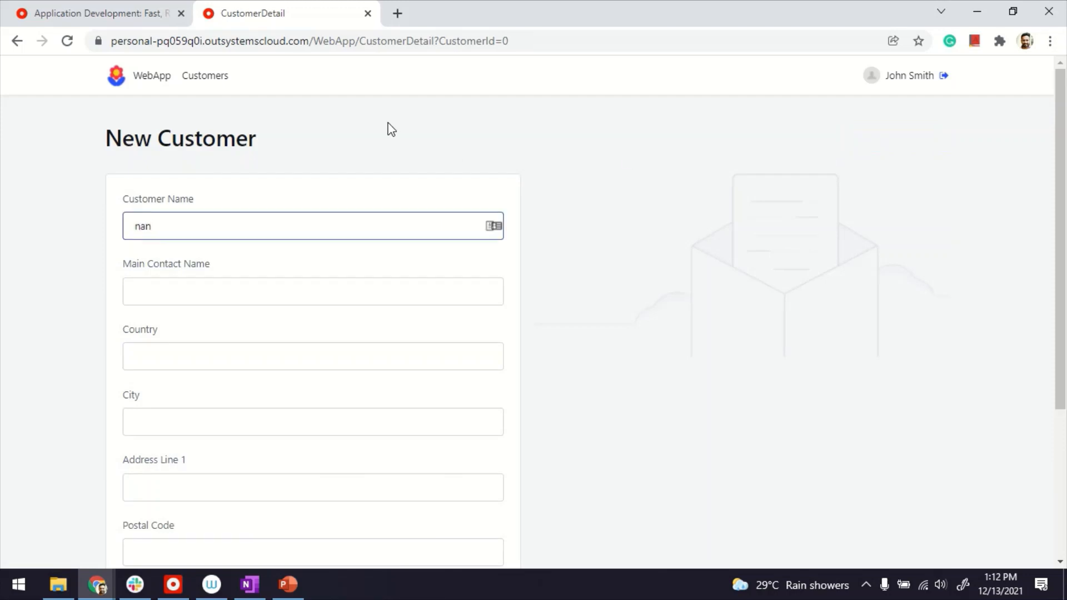
scroll(down, 3)
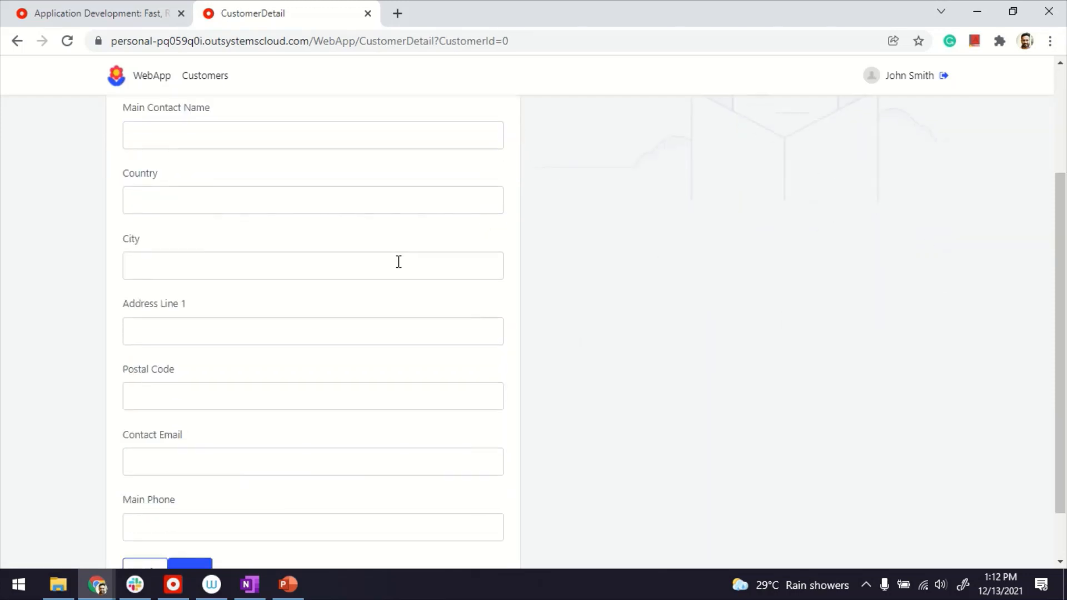
scroll(down, 3)
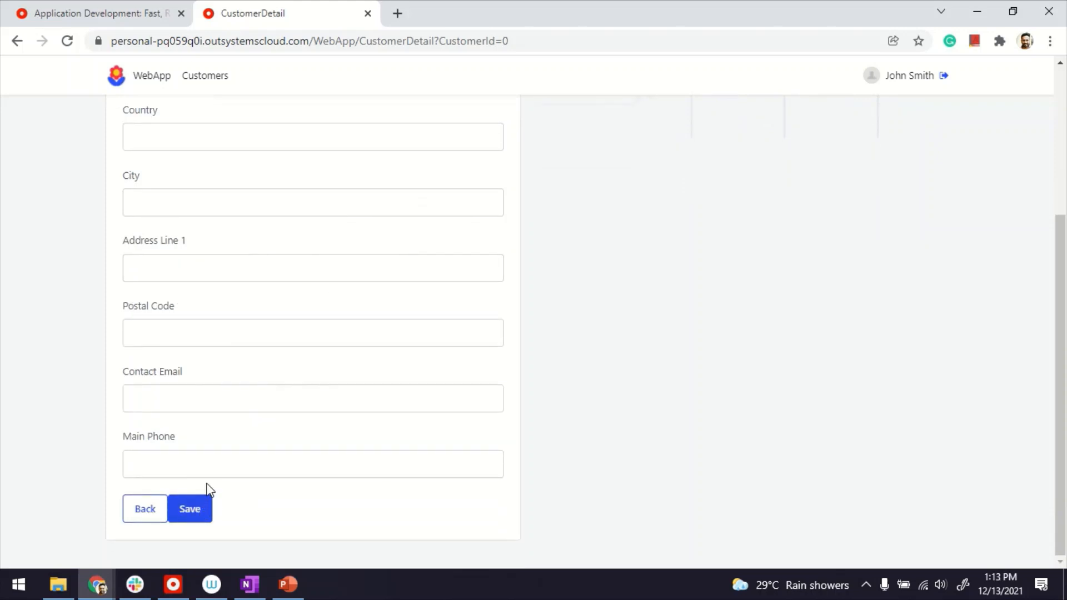
click(312, 398)
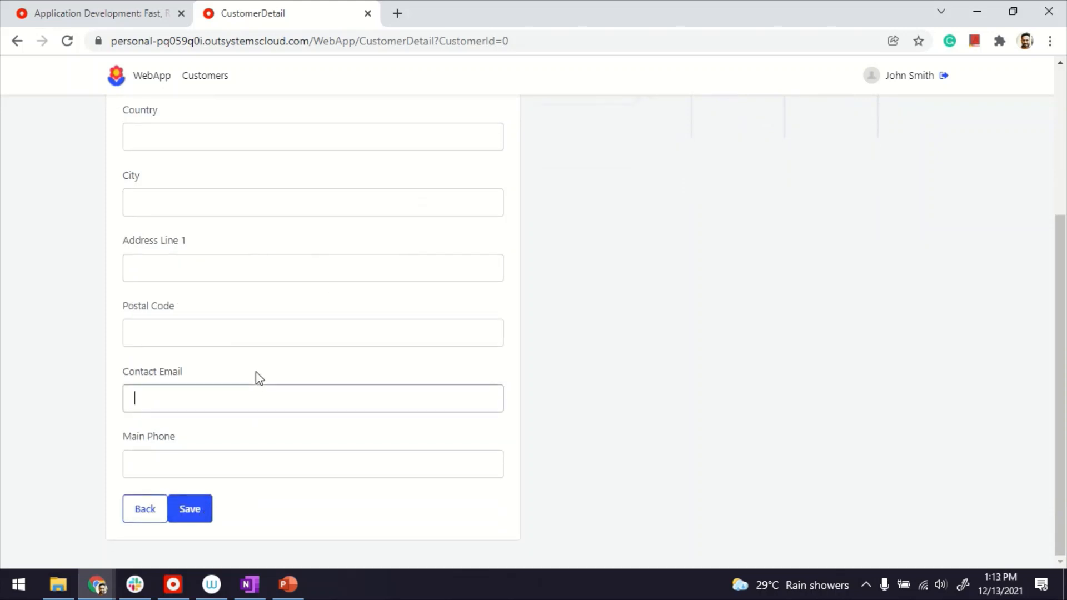
text(lim@test.com)
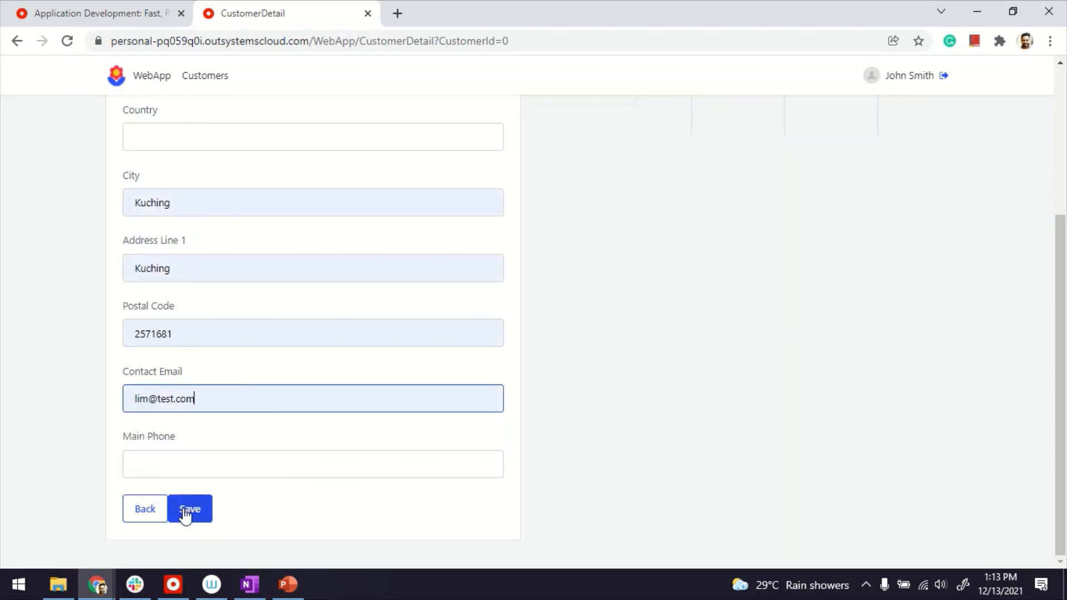
click(190, 509)
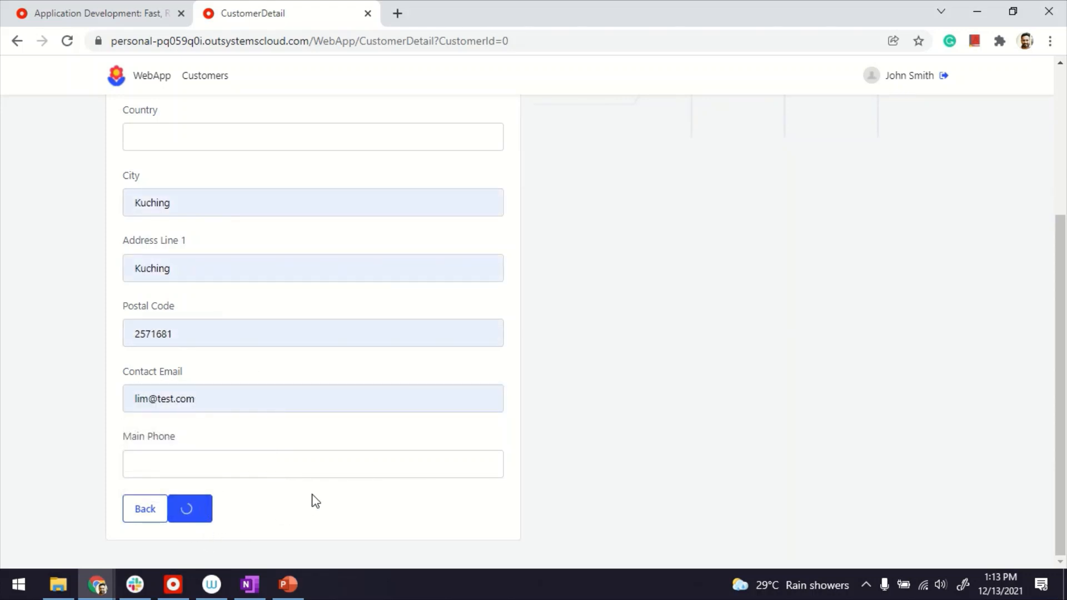
click(189, 508)
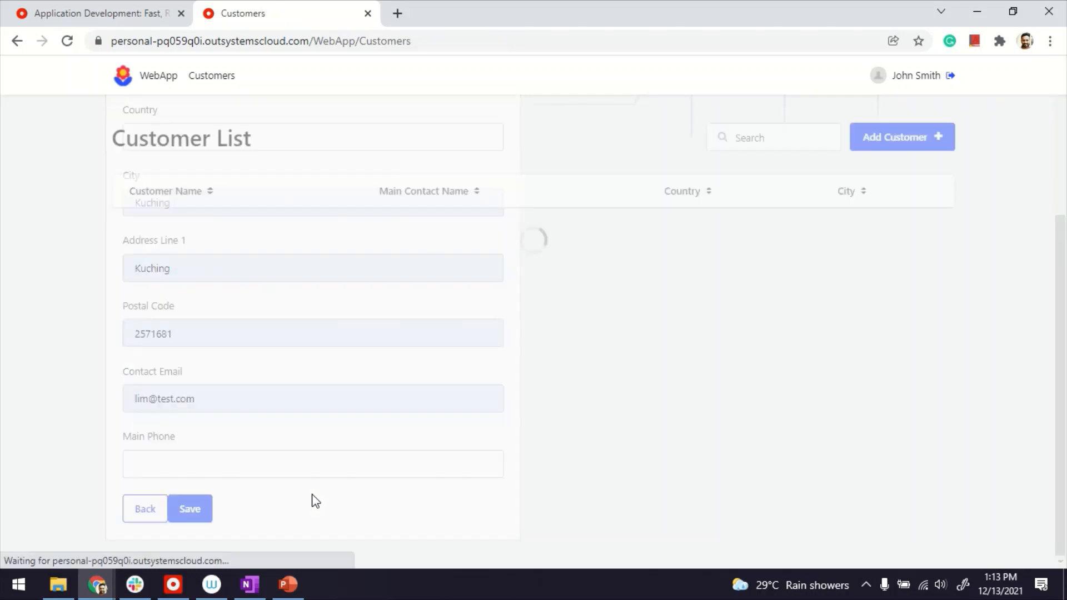